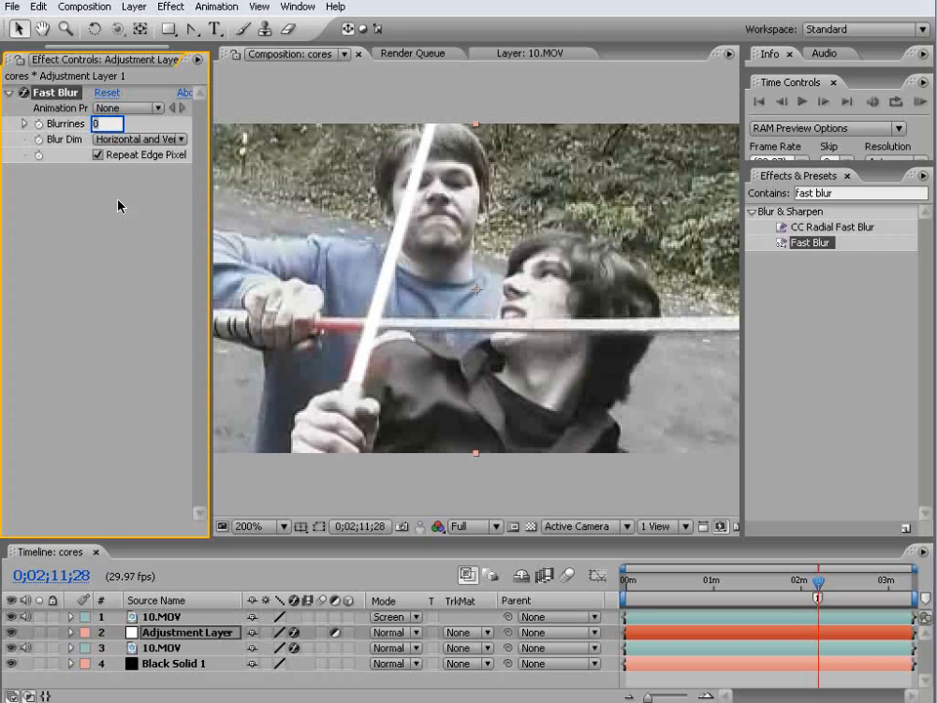
# Step: Give the adjustment layer a Fast Blur and Screen mode, then duplicate it with stronger blur
pyautogui.write('1.0')
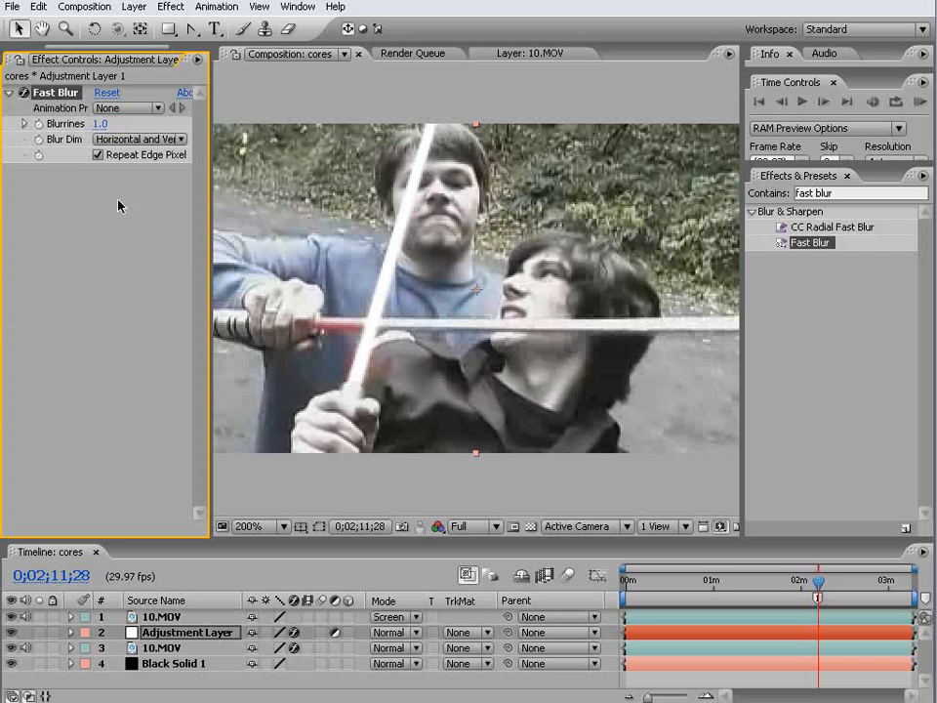
pyautogui.moveTo(43, 324)
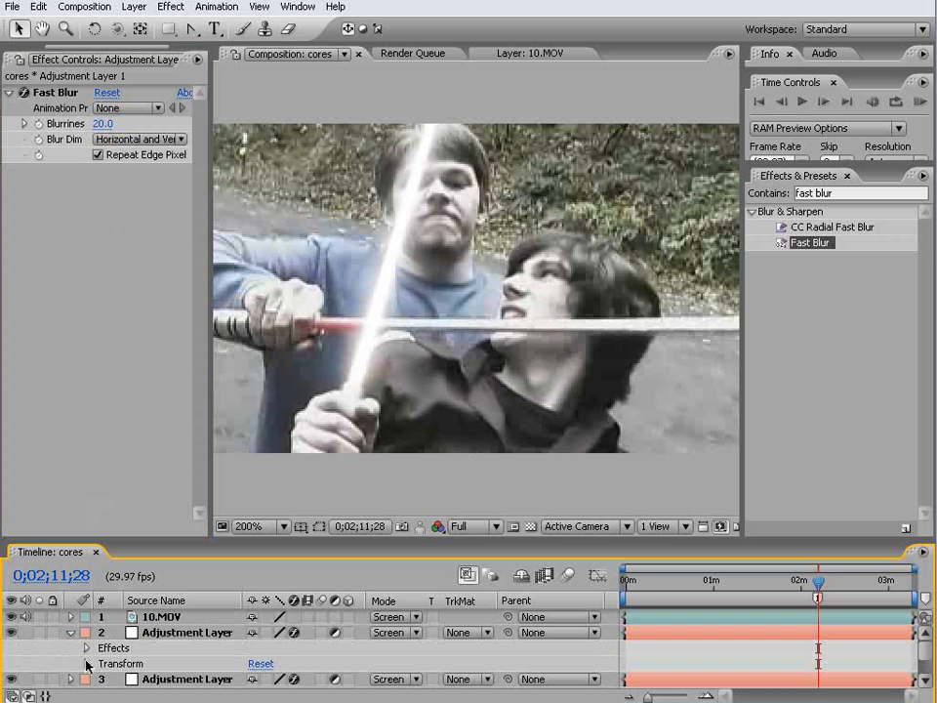
pyautogui.click(86, 649)
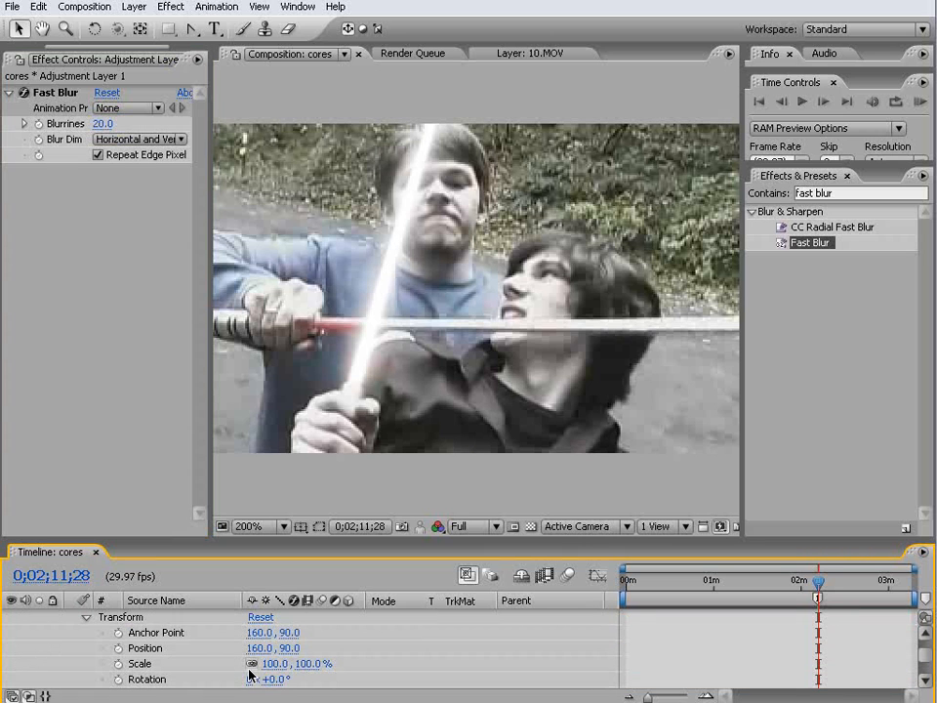
pyautogui.scroll(-3)
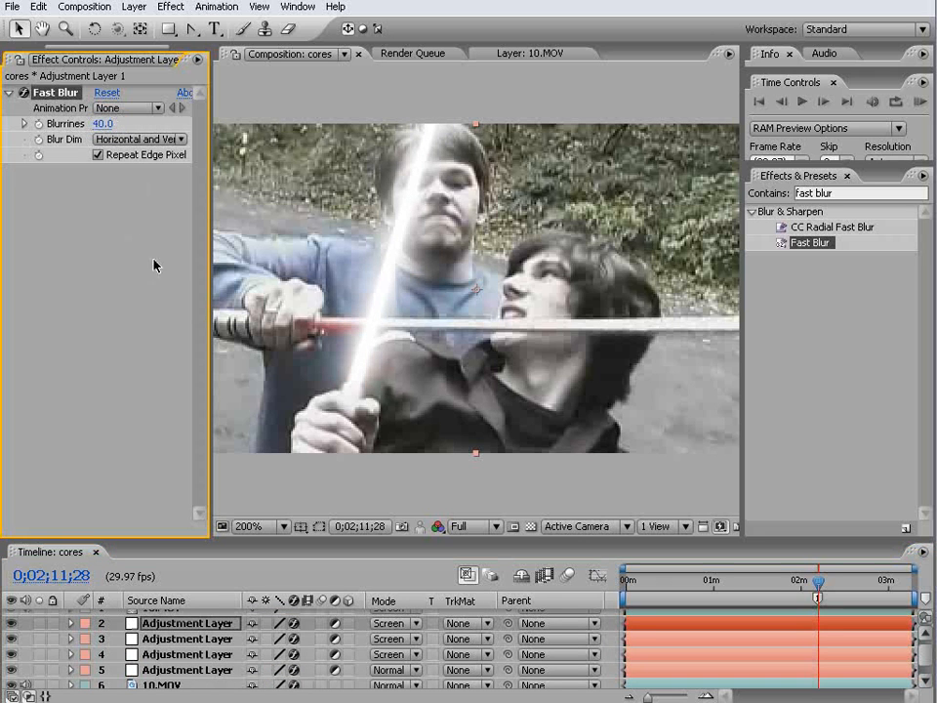
# Step: Stack further screened adjustment layers with blur up to 160 and Opacity lowered to 25
pyautogui.click(70, 623)
pyautogui.write('50')
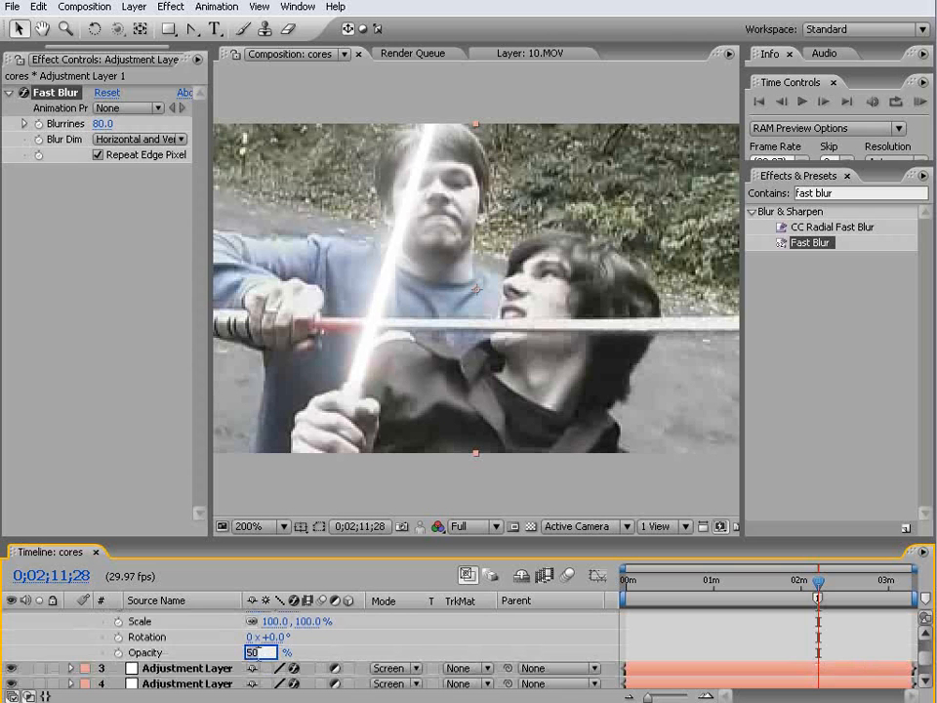
pyautogui.write('25')
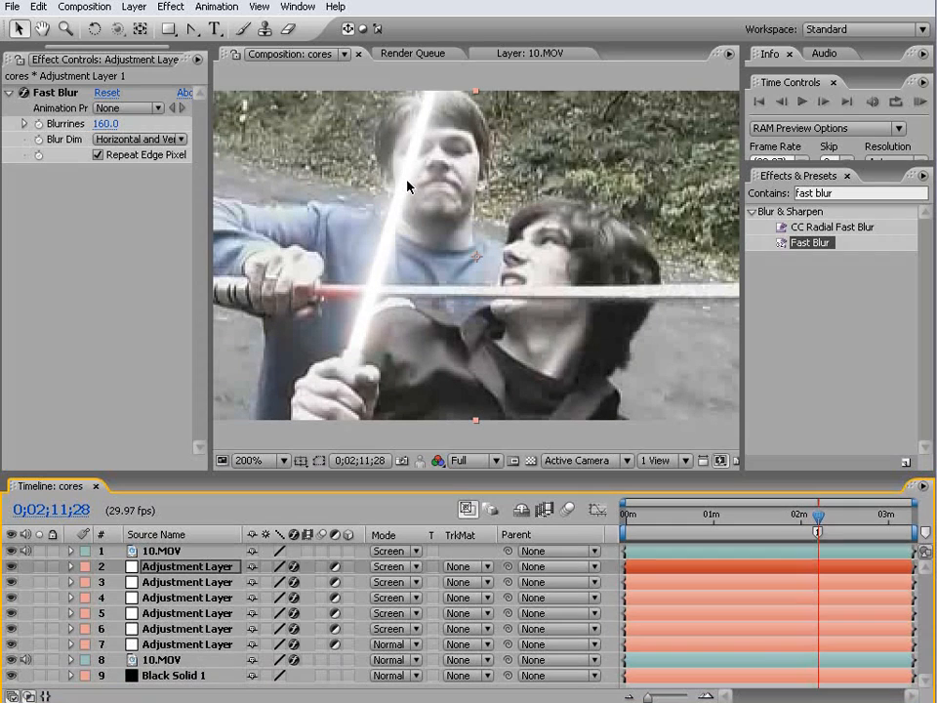
pyautogui.moveTo(293, 268)
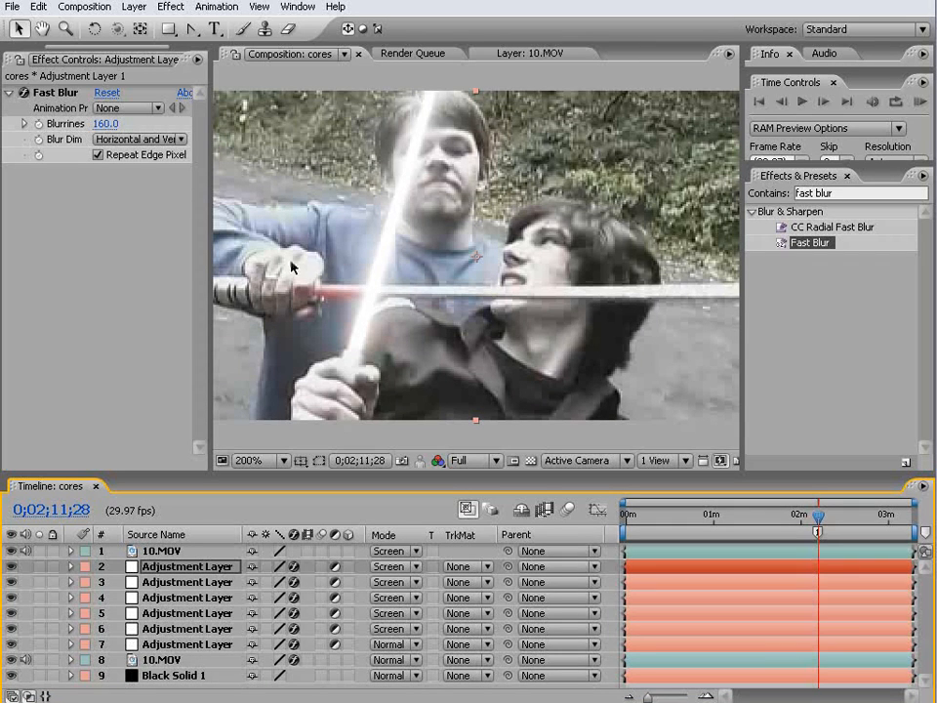
pyautogui.moveTo(191, 389)
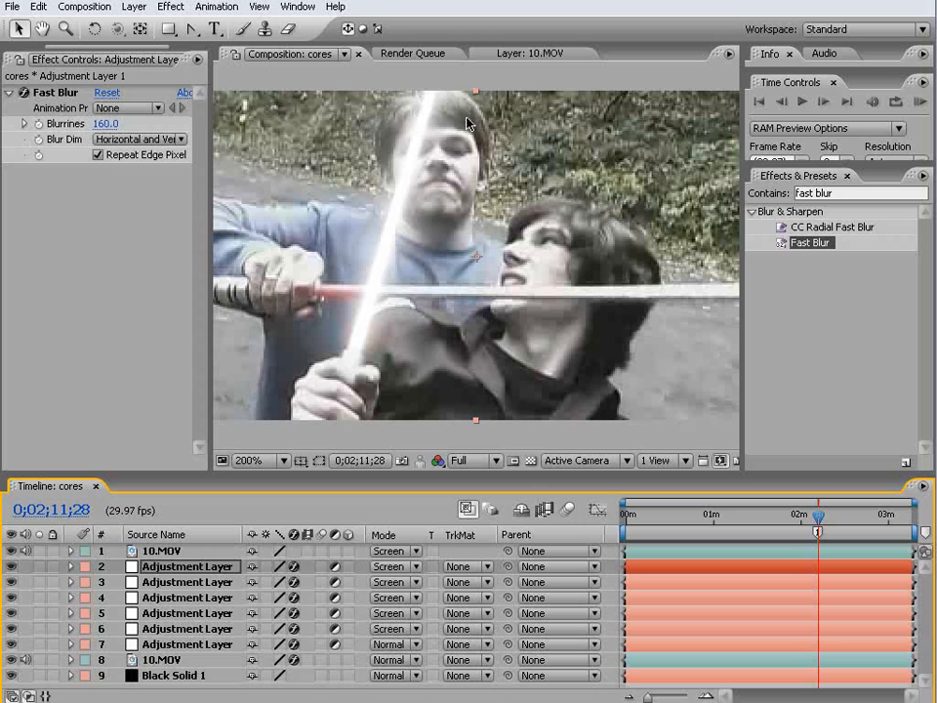
pyautogui.moveTo(441, 332)
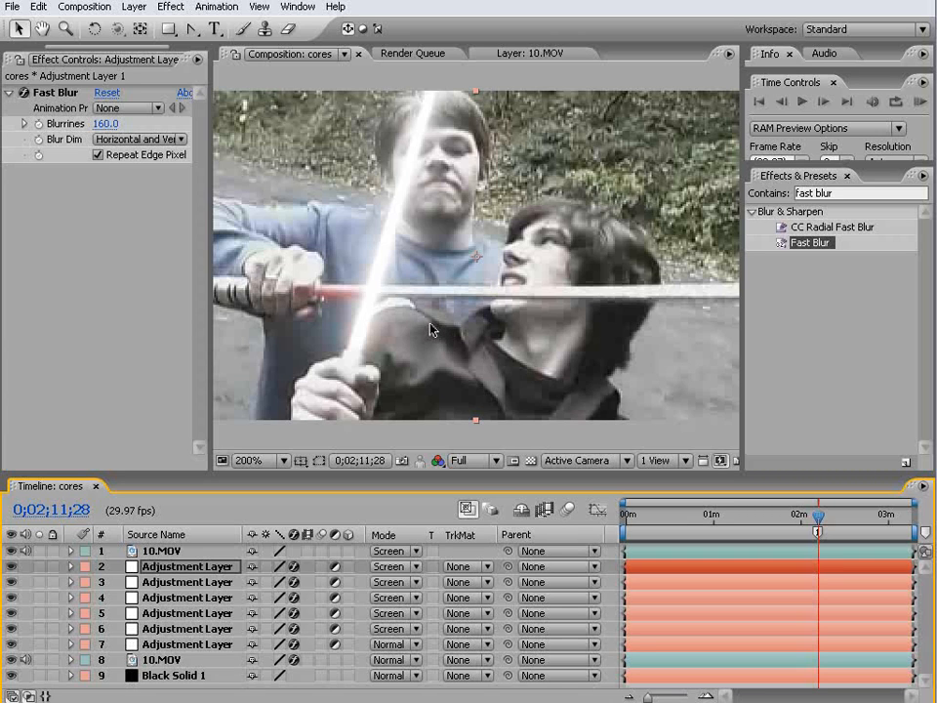
pyautogui.moveTo(395, 367)
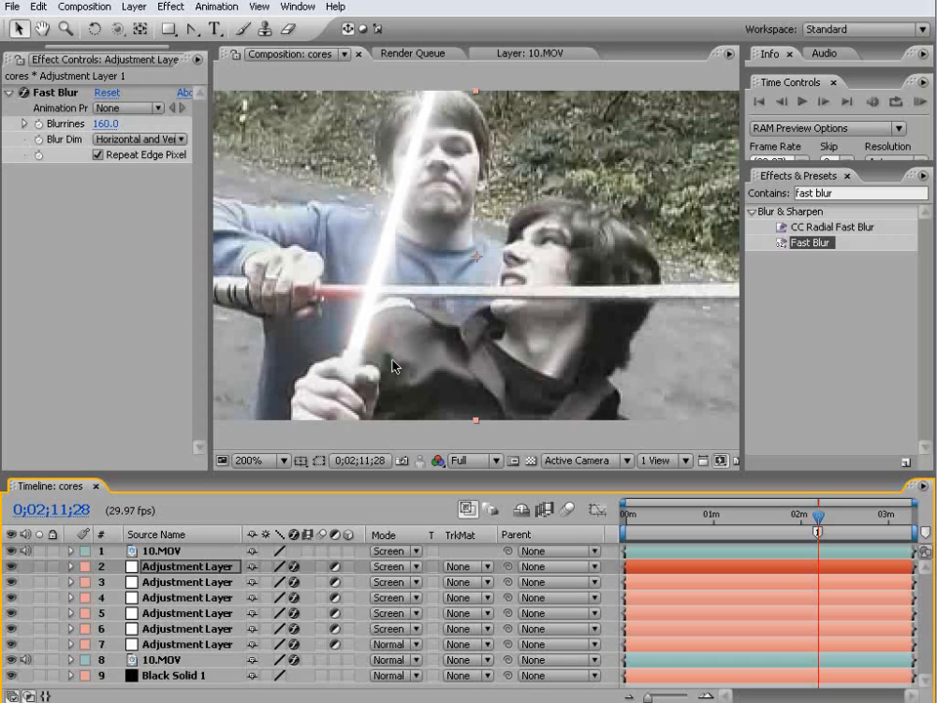
pyautogui.moveTo(399, 219)
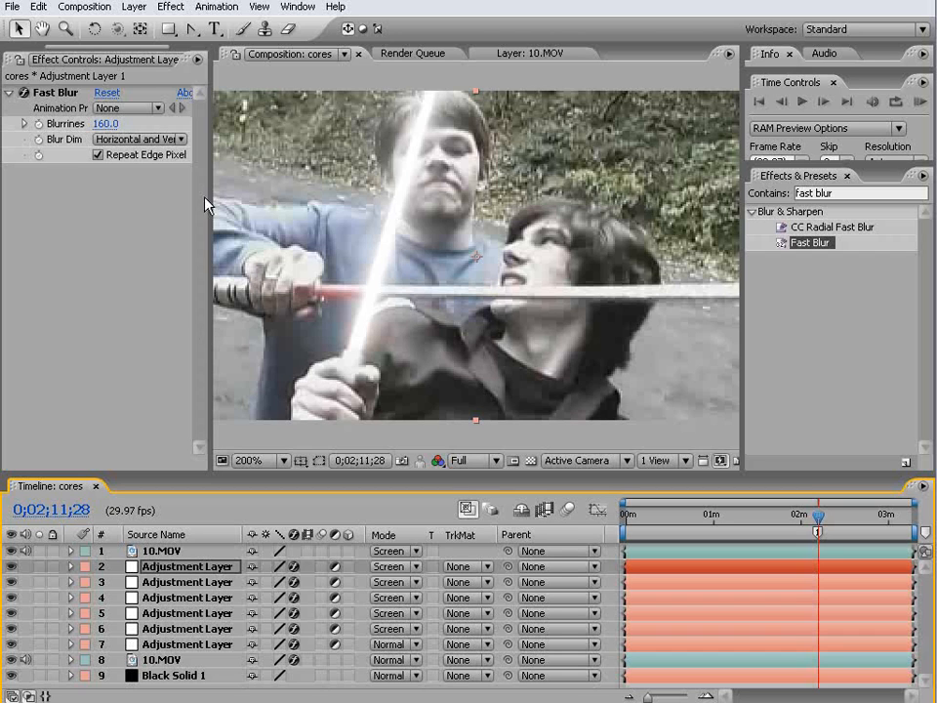
# Step: Duplicate the cores comp in the Project panel and rename the copy 'colours'
pyautogui.click(35, 58)
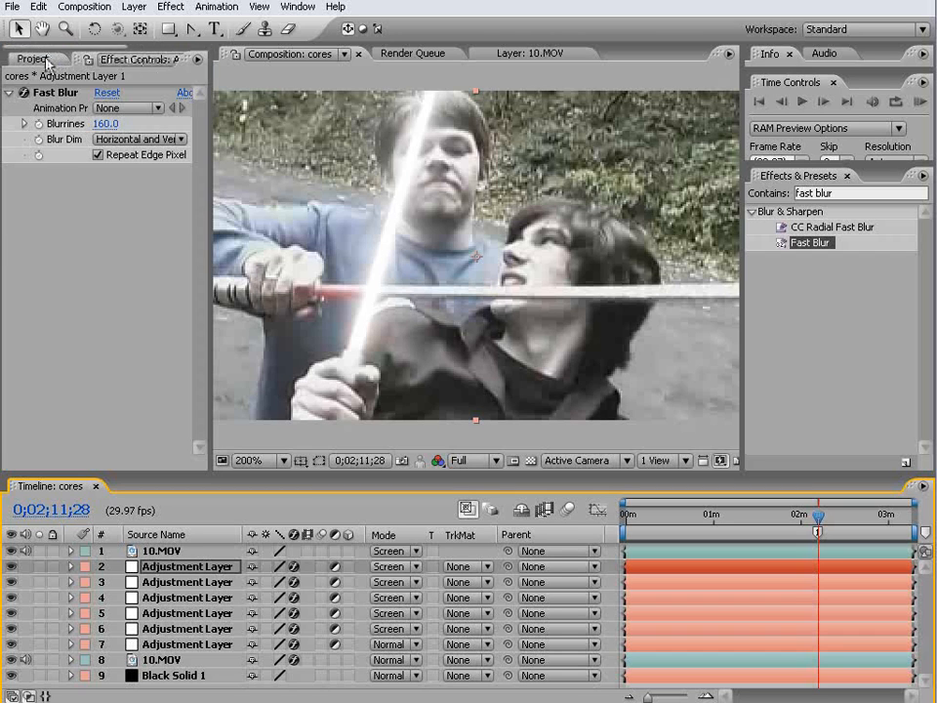
pyautogui.click(31, 59)
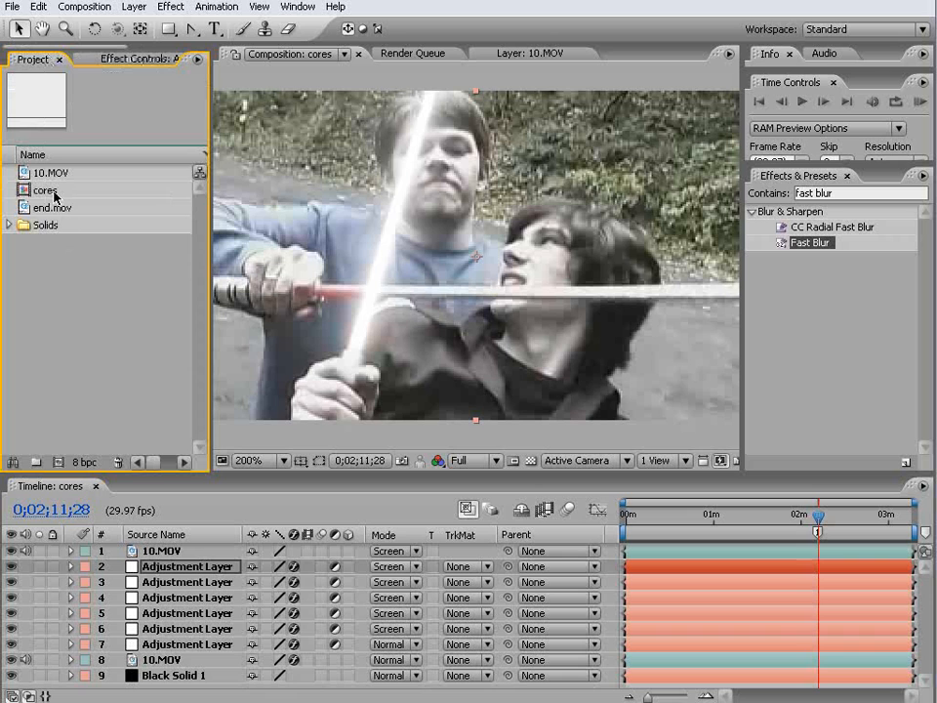
pyautogui.click(45, 190)
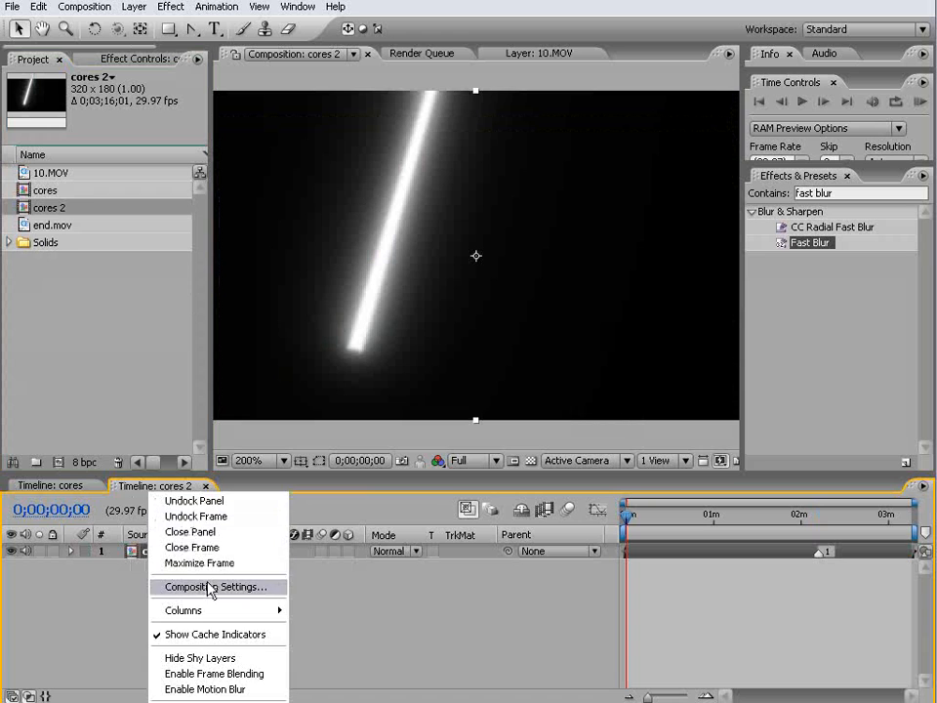
pyautogui.click(214, 586)
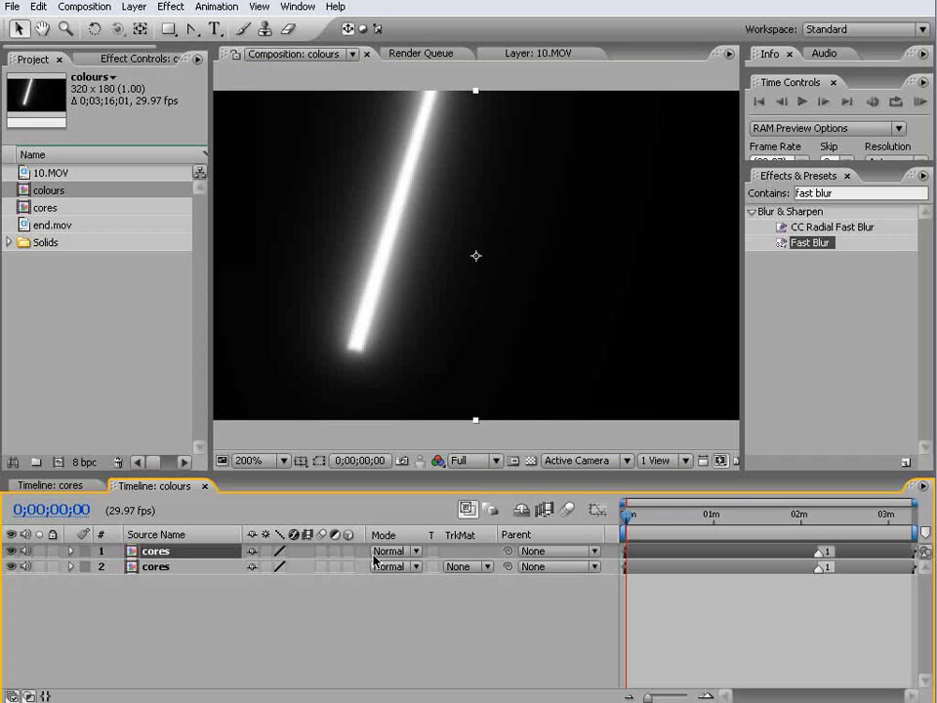
# Step: Blend the lower nested cores layer with Add mode
pyautogui.click(395, 551)
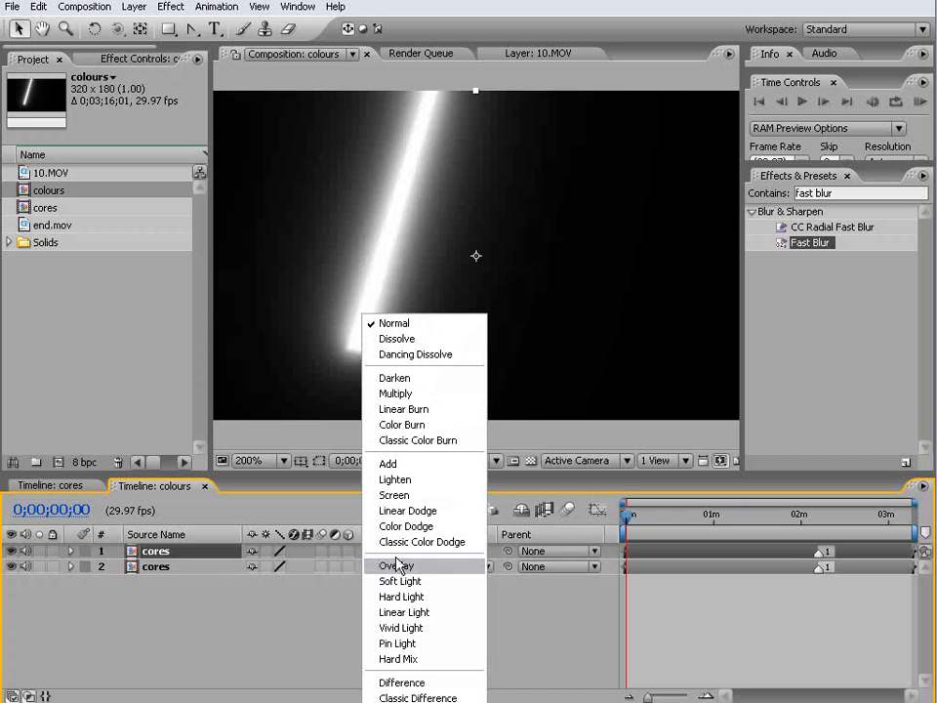
pyautogui.click(395, 496)
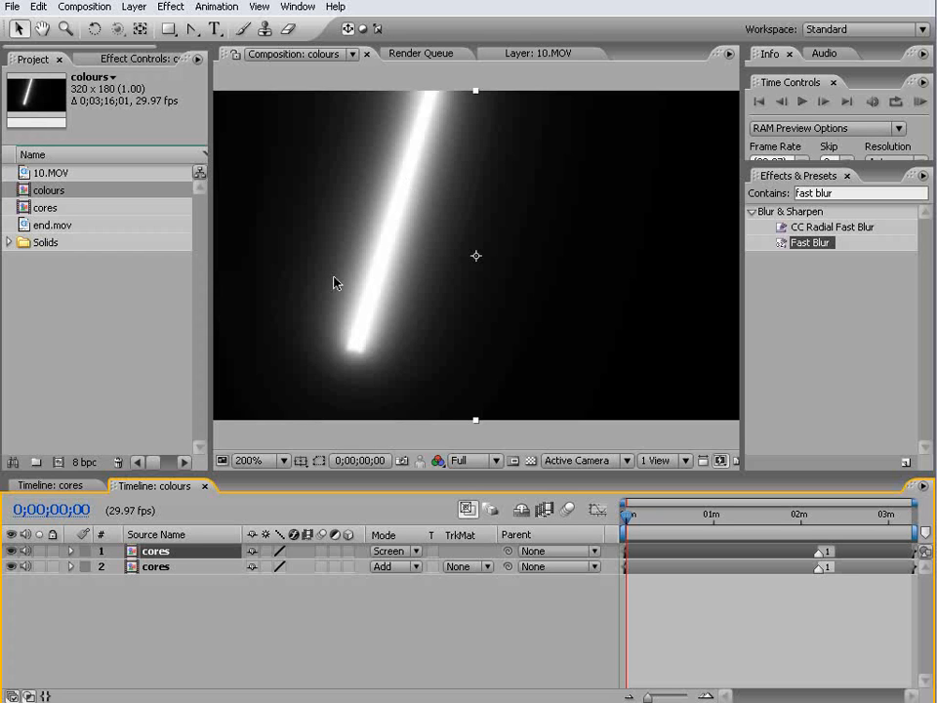
pyautogui.moveTo(191, 553)
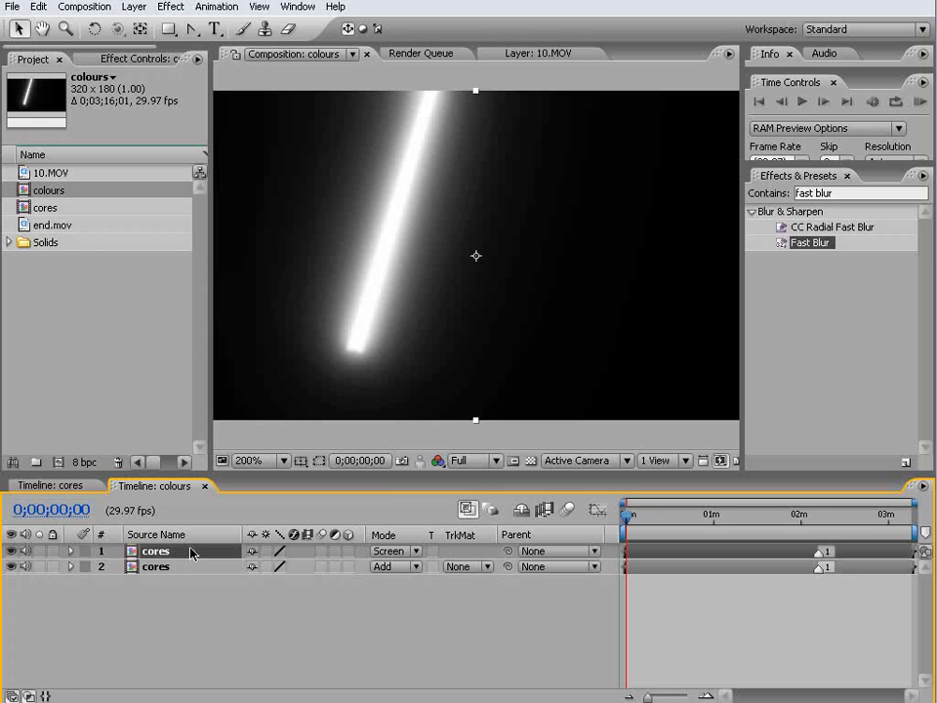
pyautogui.click(71, 551)
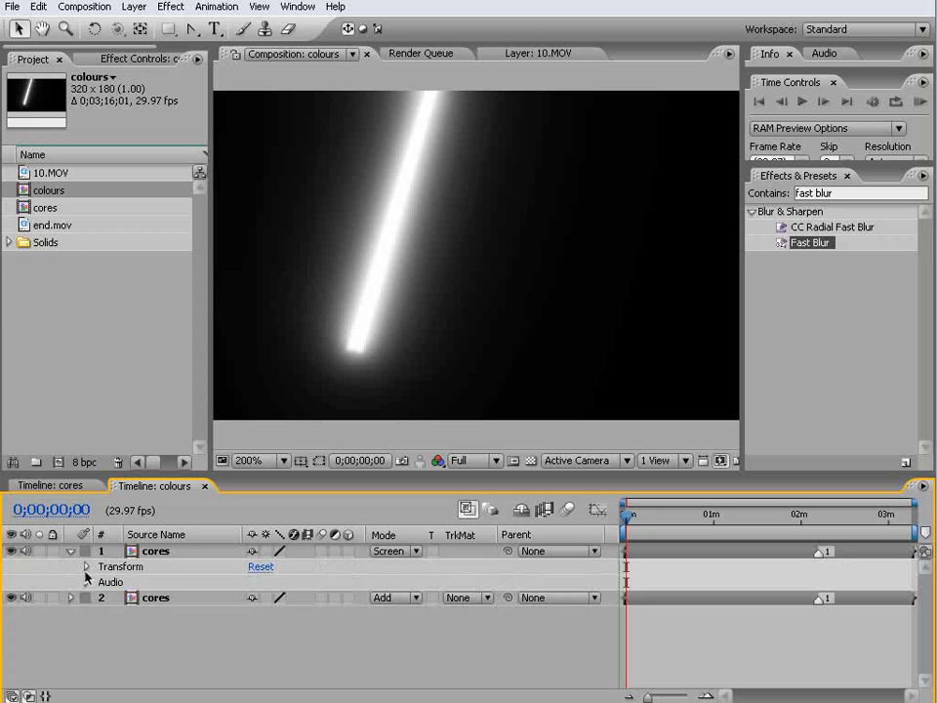
pyautogui.click(86, 566)
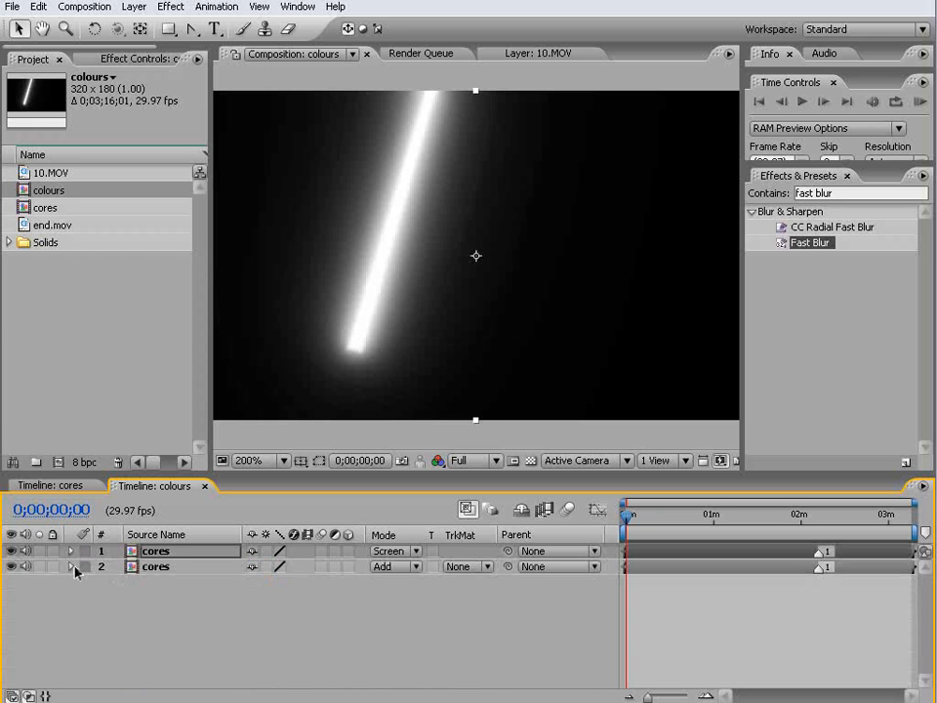
pyautogui.click(71, 567)
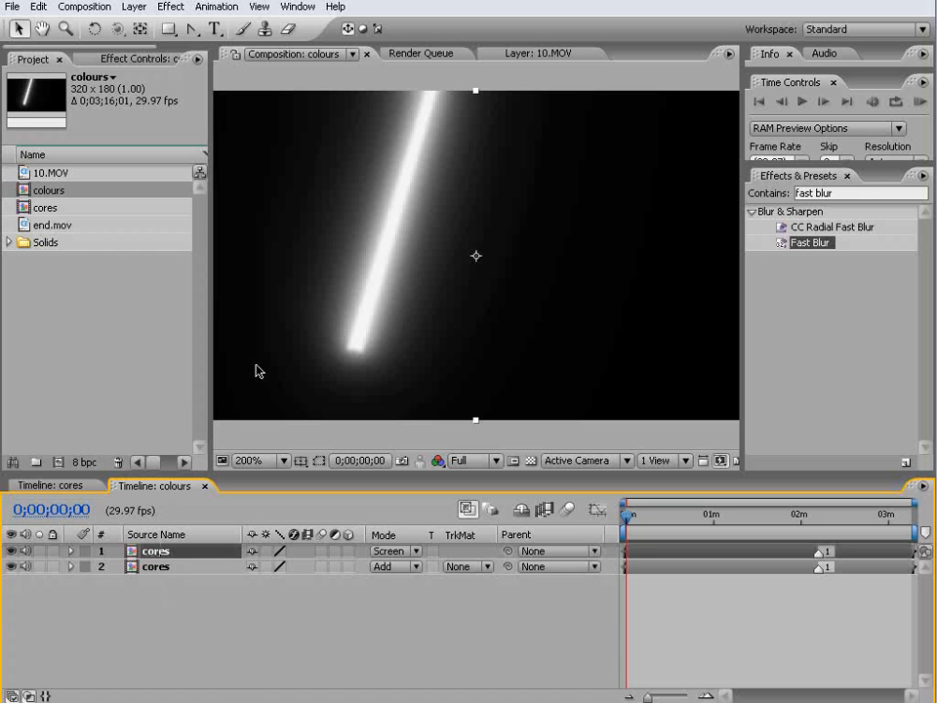
# Step: Apply Color Balance to the top cores layer with a -15.0 shadow red balance
pyautogui.click(859, 193)
pyautogui.write('color balance')
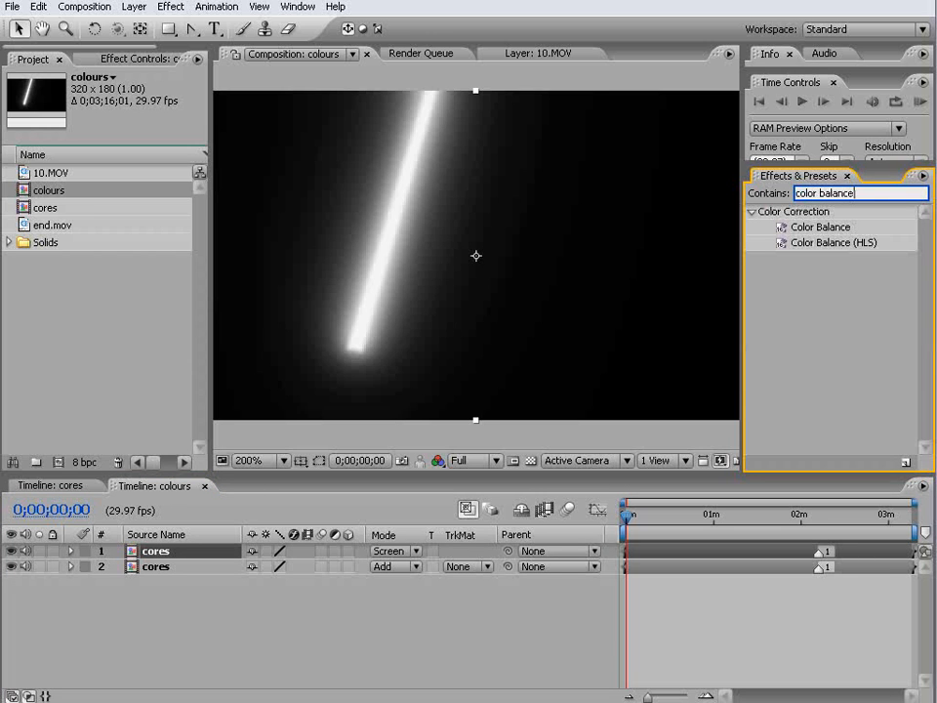
pyautogui.doubleClick(820, 226)
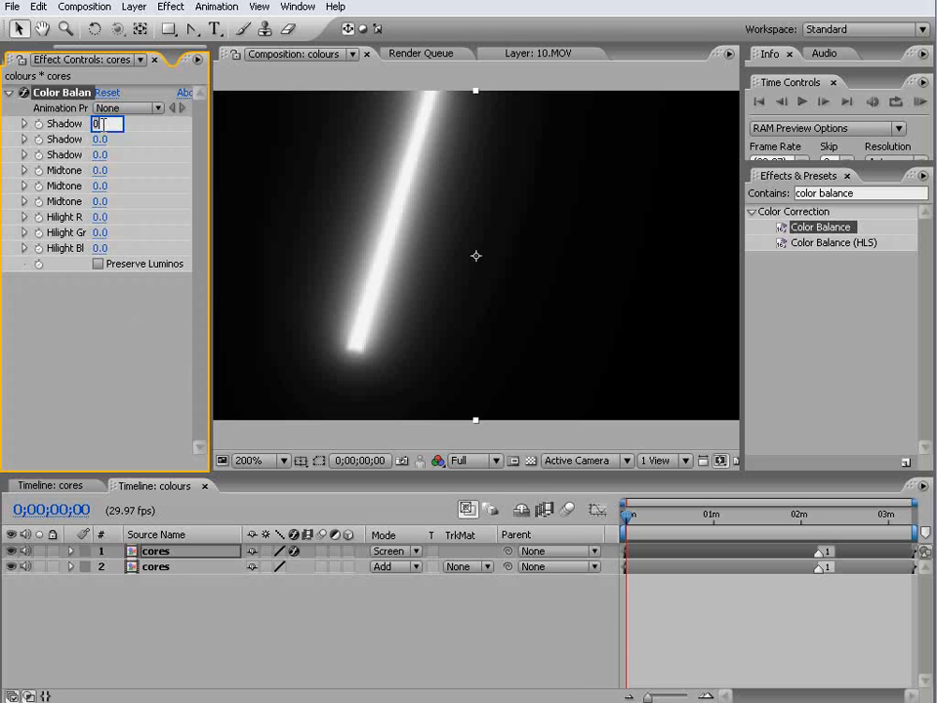
pyautogui.write('-15.0')
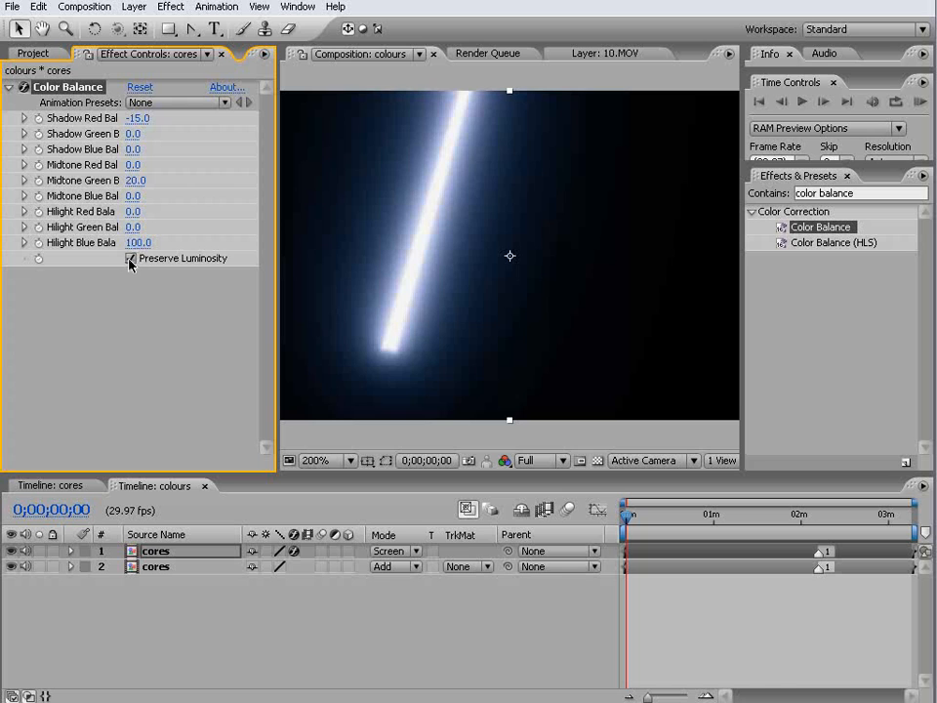
# Step: Preview the blue tint and switch Preserve Luminosity back on
pyautogui.click(129, 258)
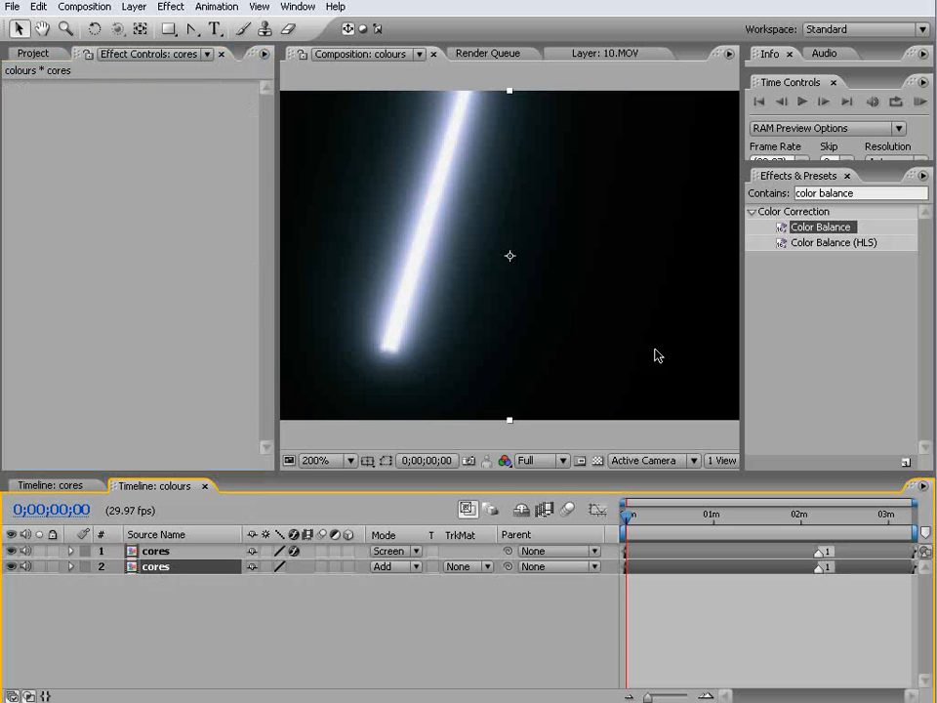
pyautogui.click(820, 226)
pyautogui.write('60')
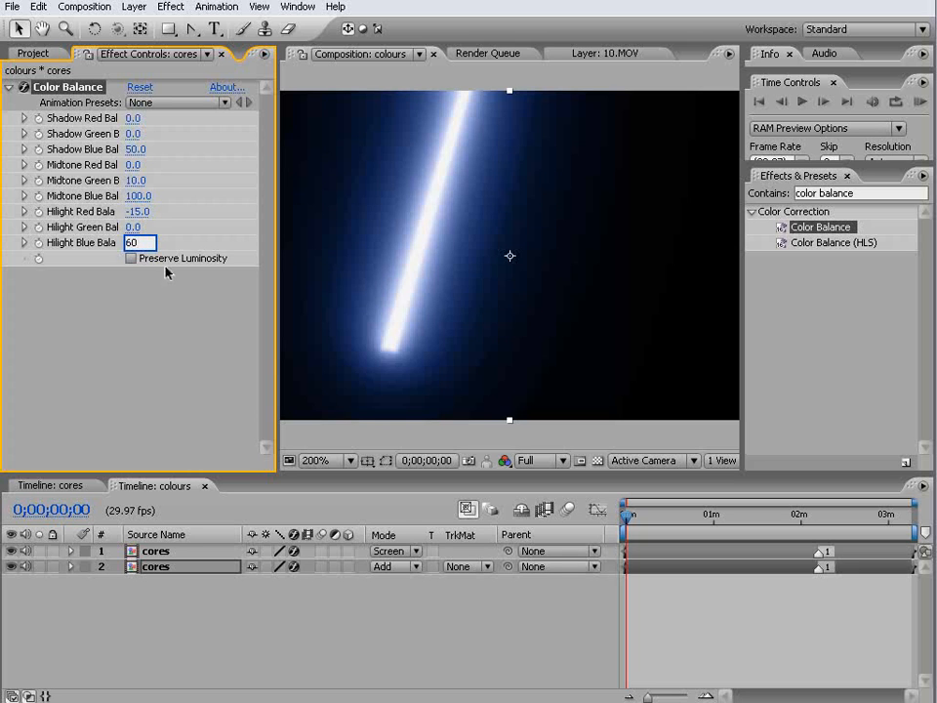
pyautogui.click(131, 258)
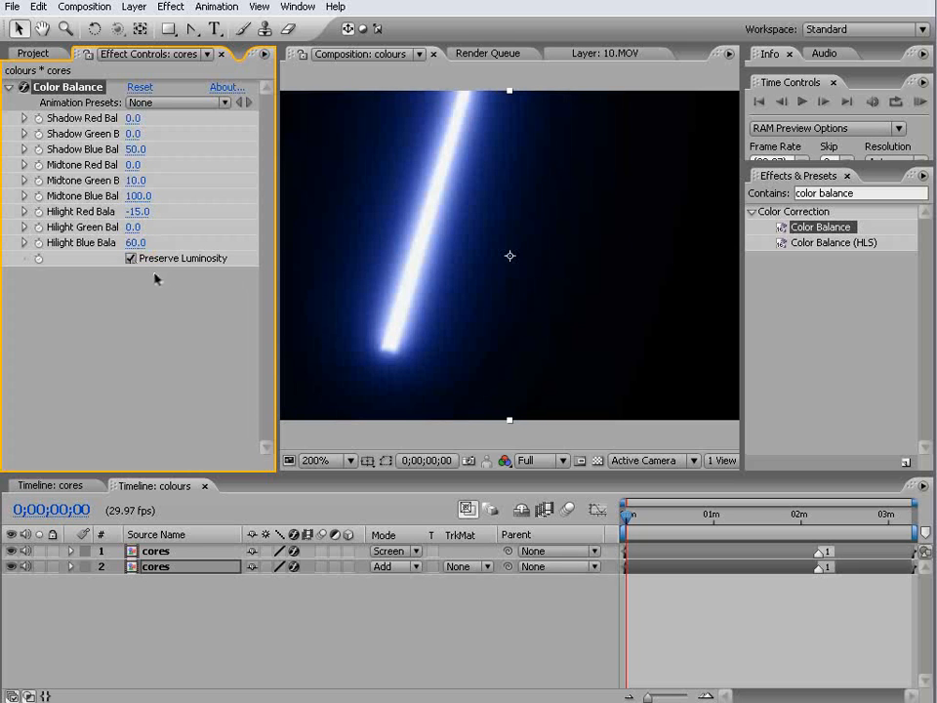
pyautogui.click(12, 8)
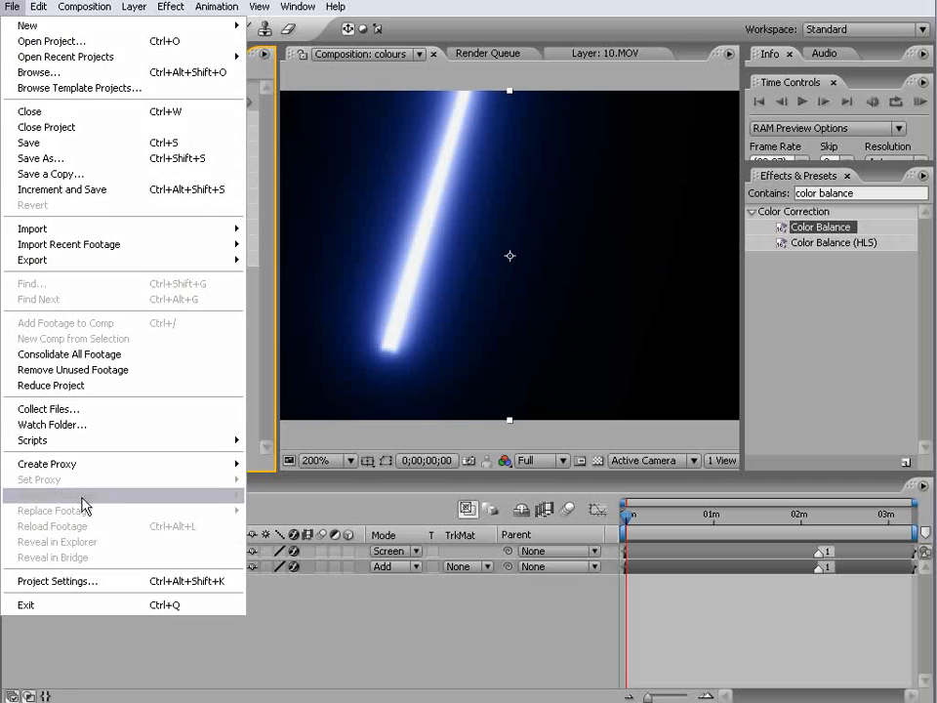
# Step: Set the project depth to 32 bpc and create a comp from the 10.MOV footage
pyautogui.click(56, 582)
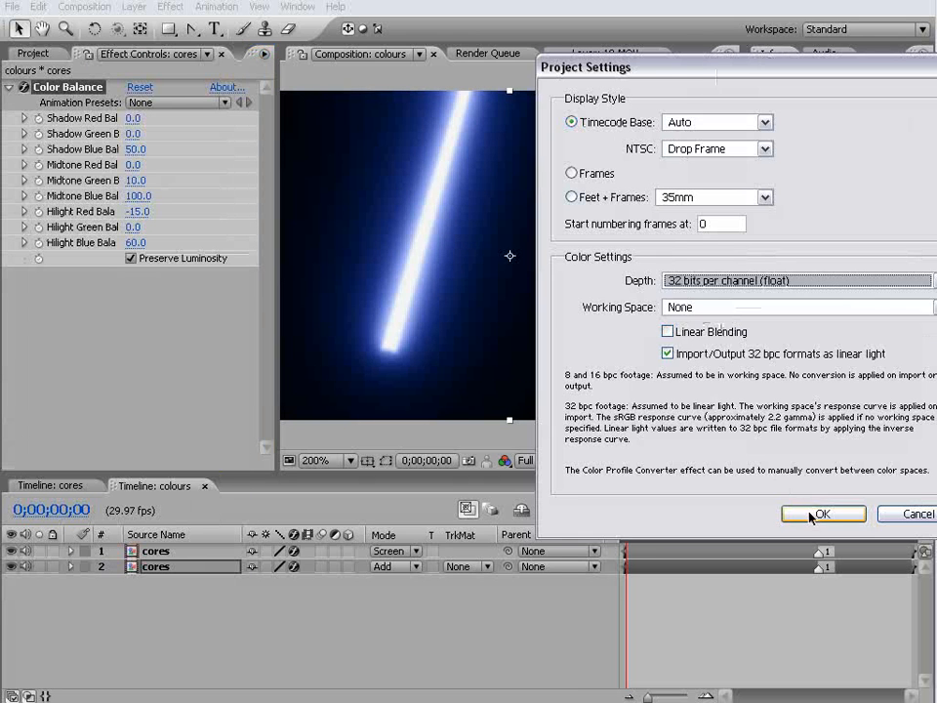
pyautogui.click(822, 514)
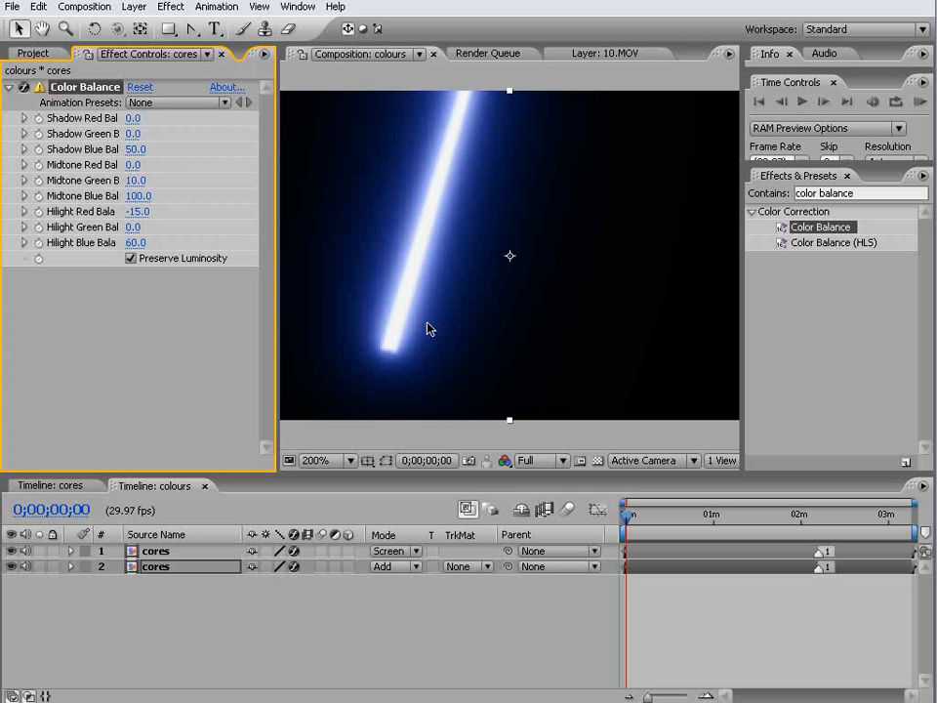
pyautogui.click(31, 55)
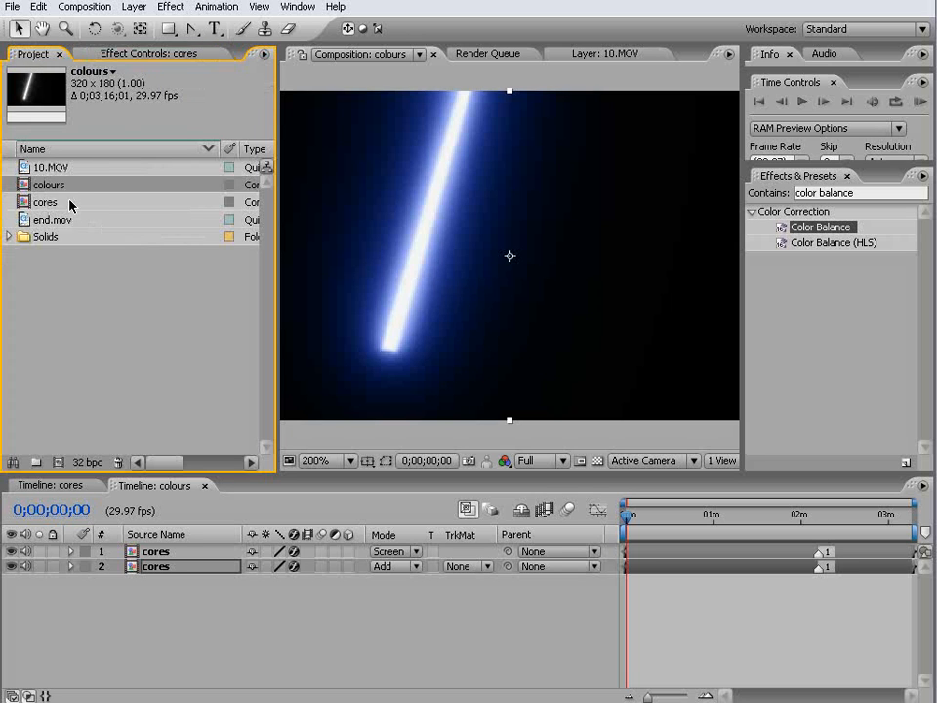
pyautogui.click(51, 168)
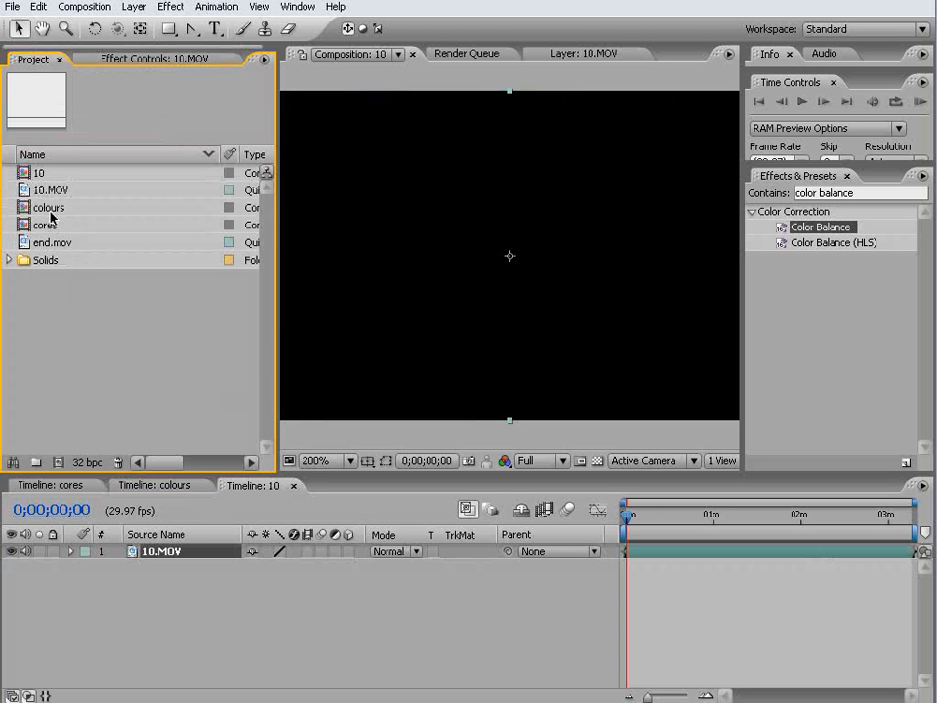
# Step: Add the colours comp above the footage and blend it with Screen
pyautogui.click(47, 207)
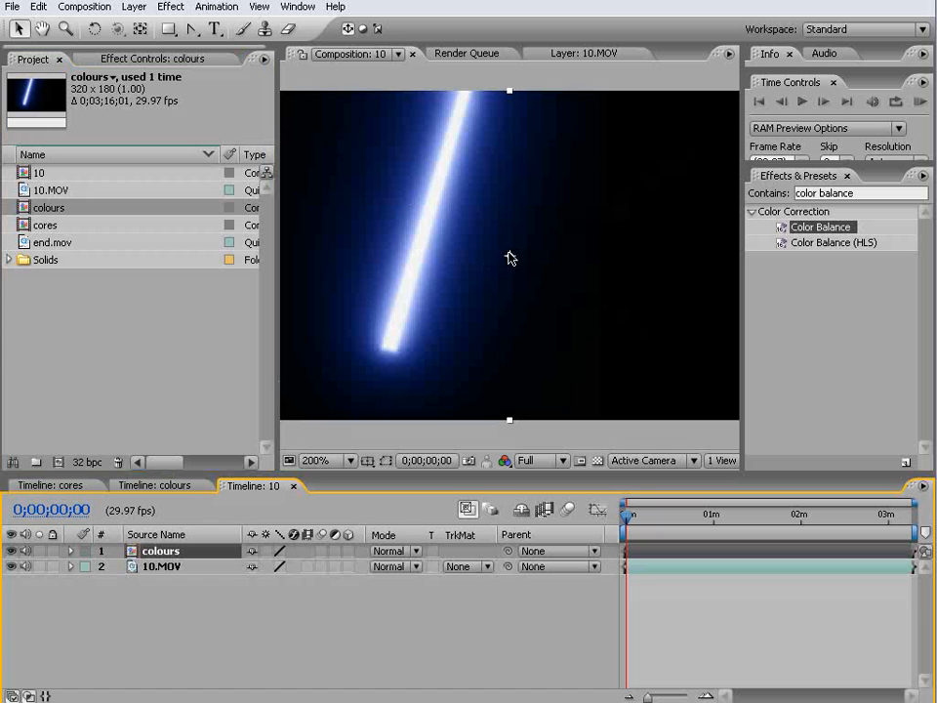
pyautogui.click(395, 550)
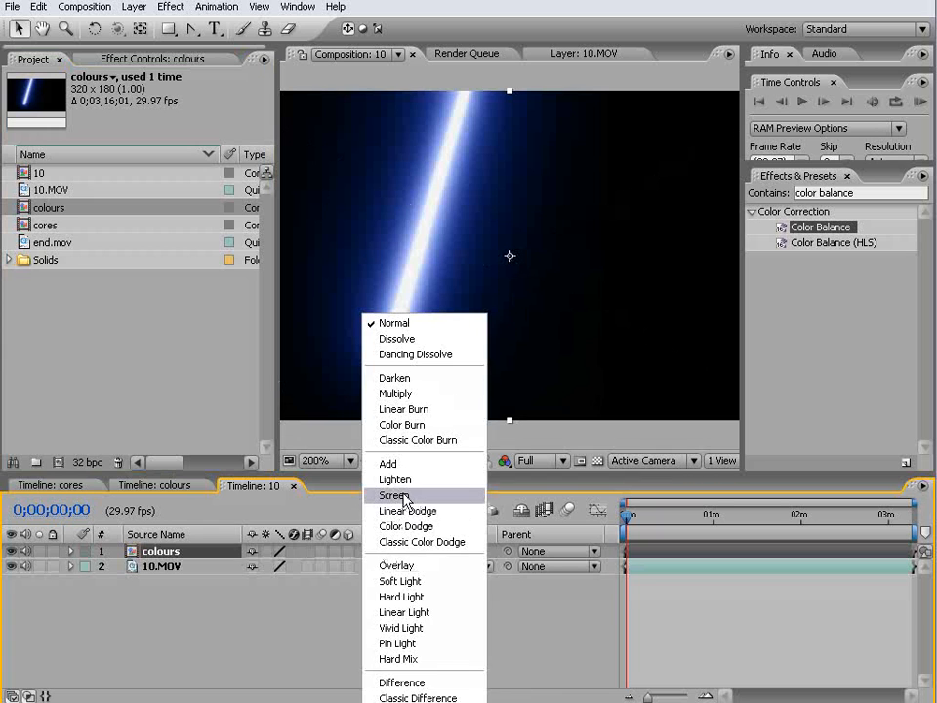
pyautogui.click(392, 496)
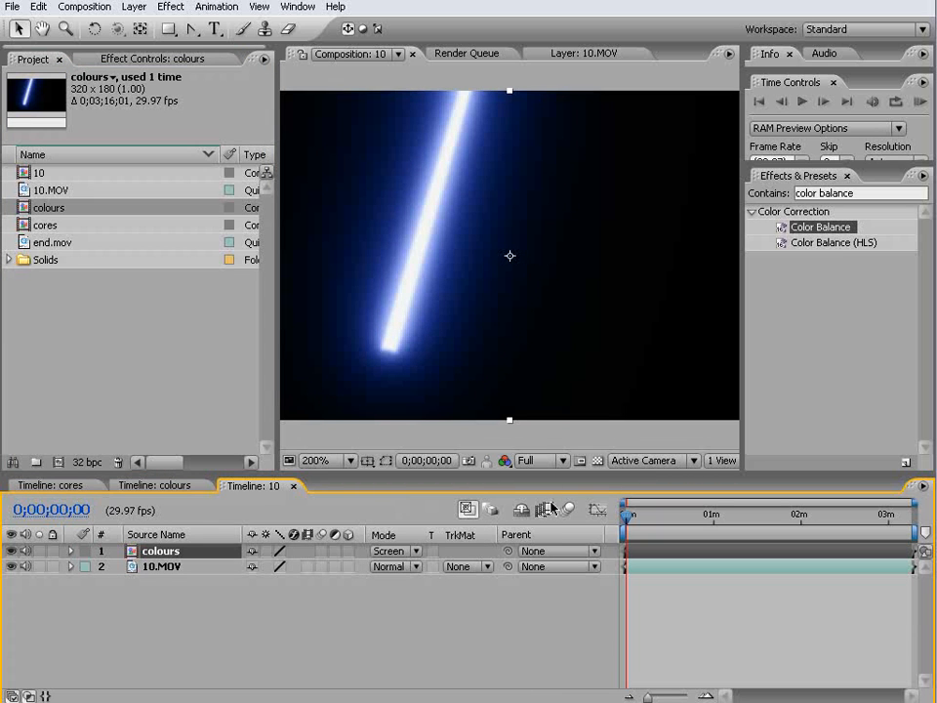
pyautogui.moveTo(381, 422)
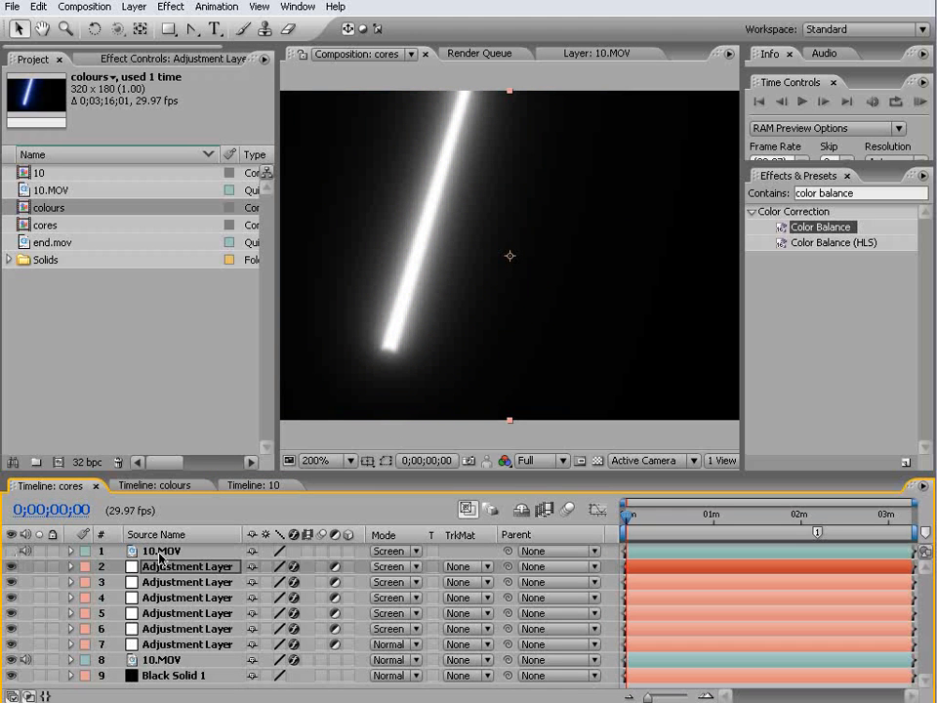
# Step: Rename comp 10 to 'final' and set Color Balance shadow values -15.0 and 5.0
pyautogui.click(252, 484)
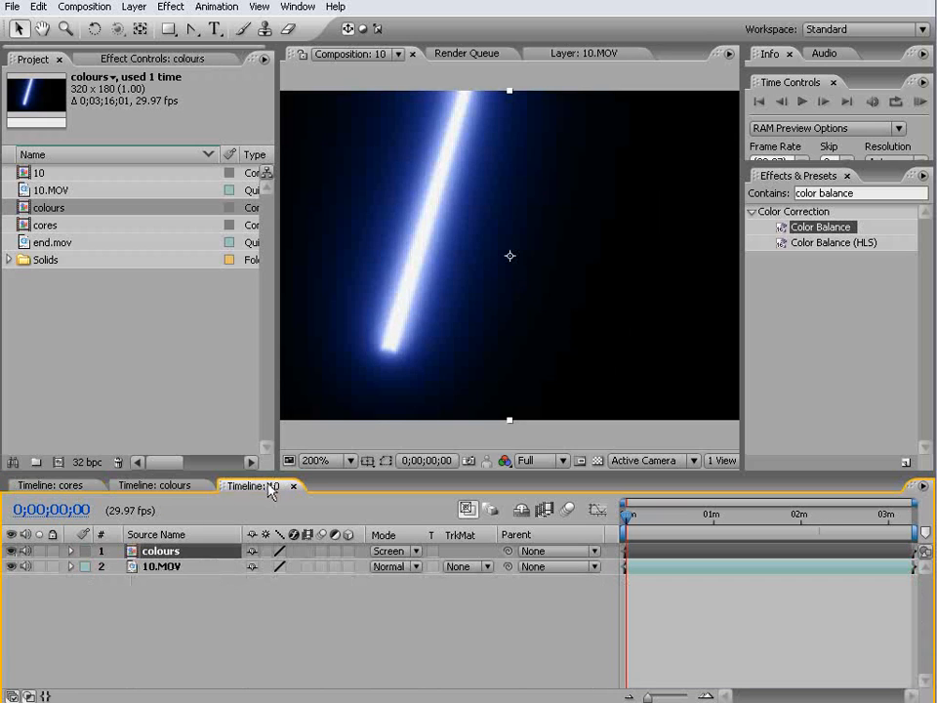
pyautogui.click(252, 484)
pyautogui.write('final')
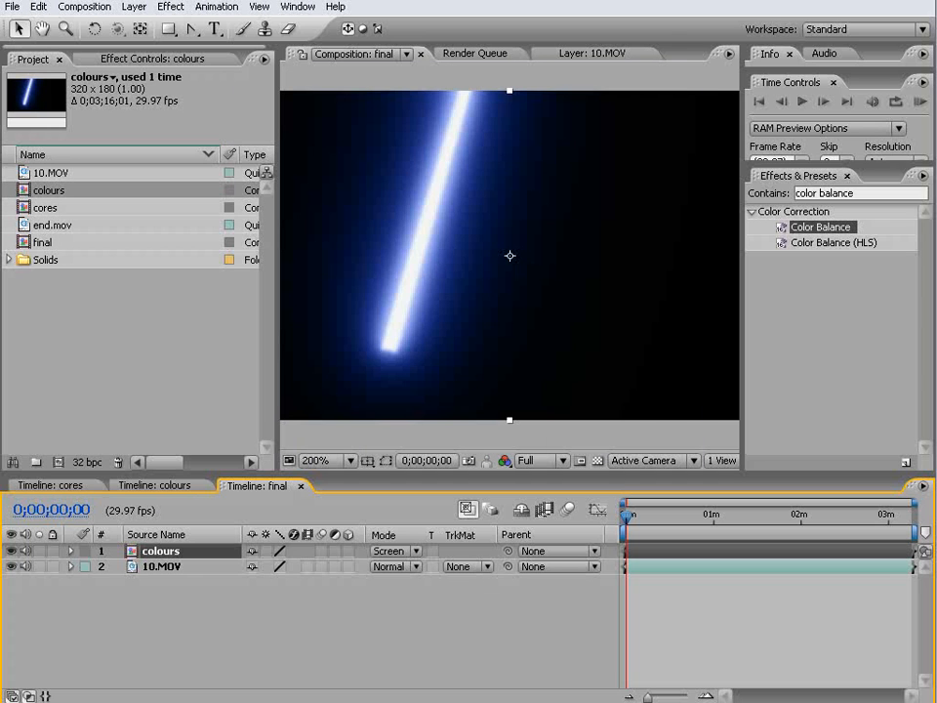
pyautogui.moveTo(746, 351)
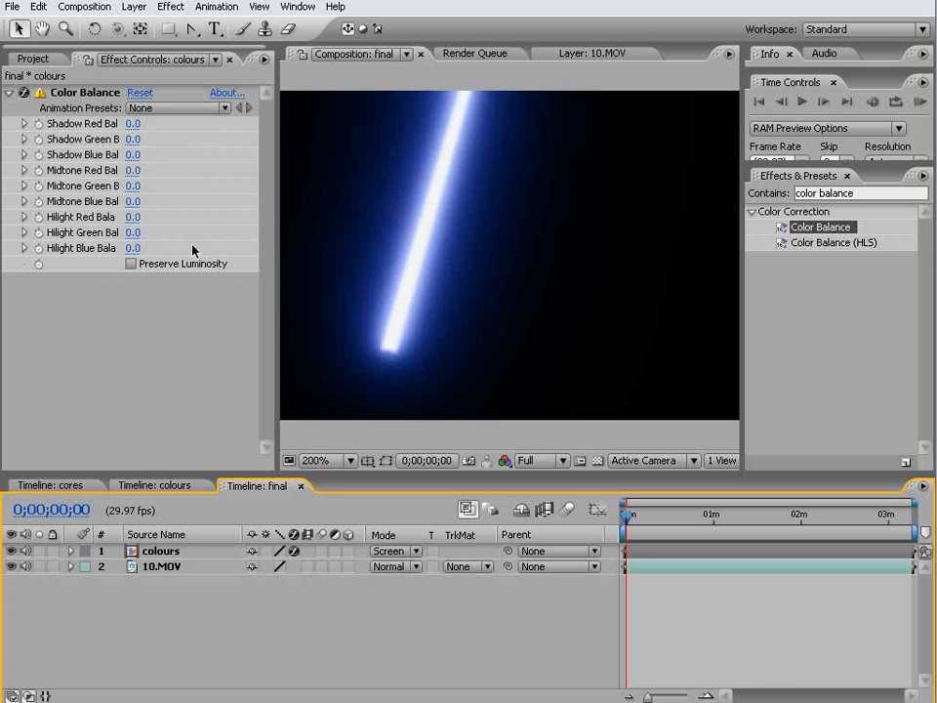
pyautogui.doubleClick(133, 125)
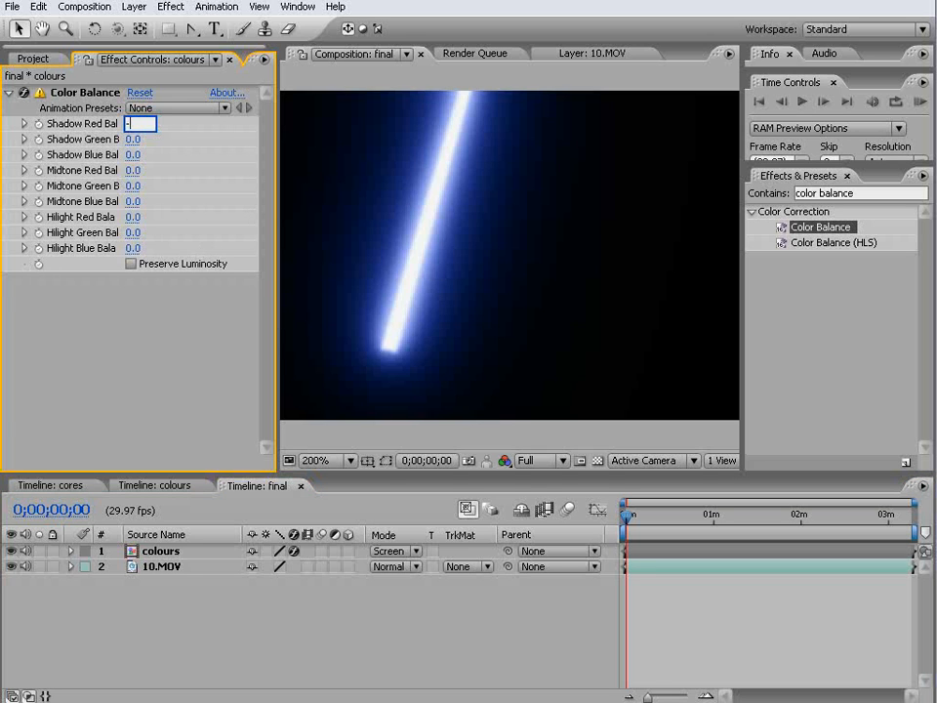
pyautogui.write('-15.0')
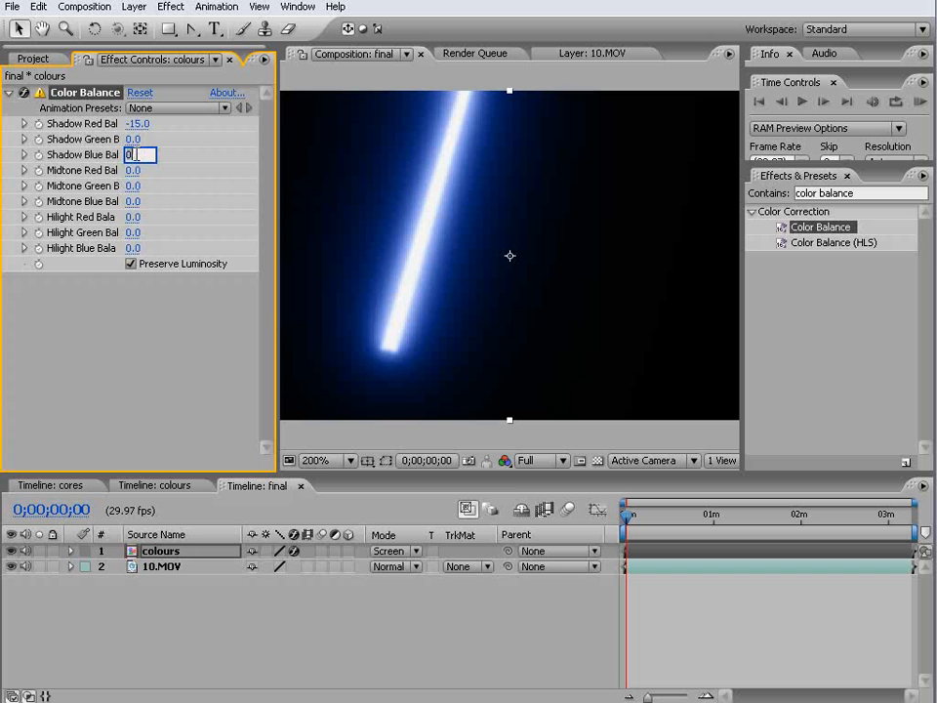
pyautogui.write('5.0')
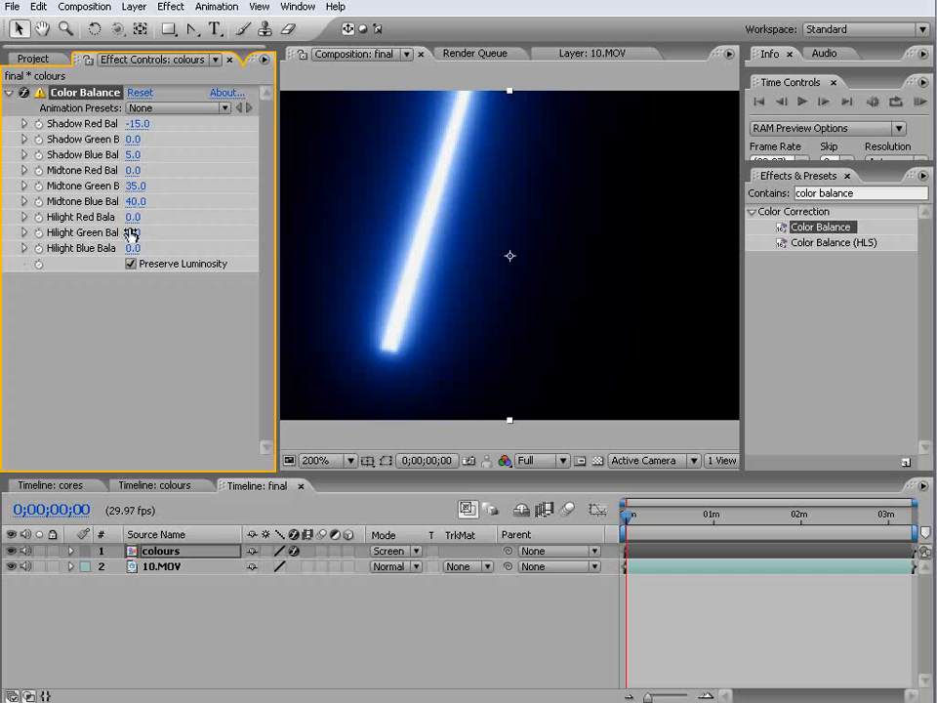
# Step: Set the highlight balance values to 10.0 and 50 for a richer blue
pyautogui.doubleClick(133, 233)
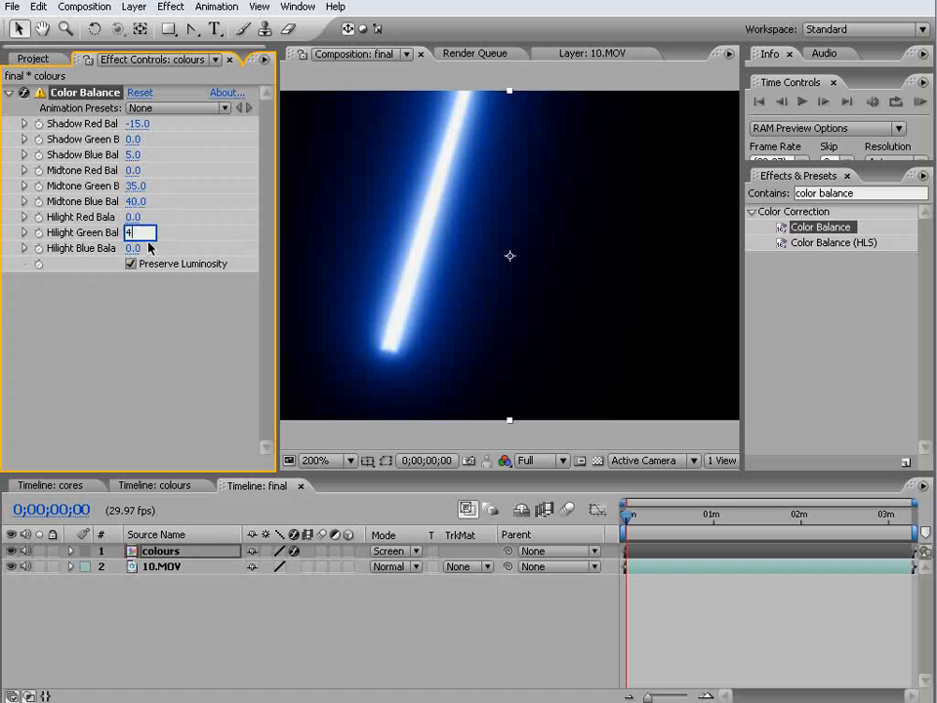
pyautogui.write('10.0')
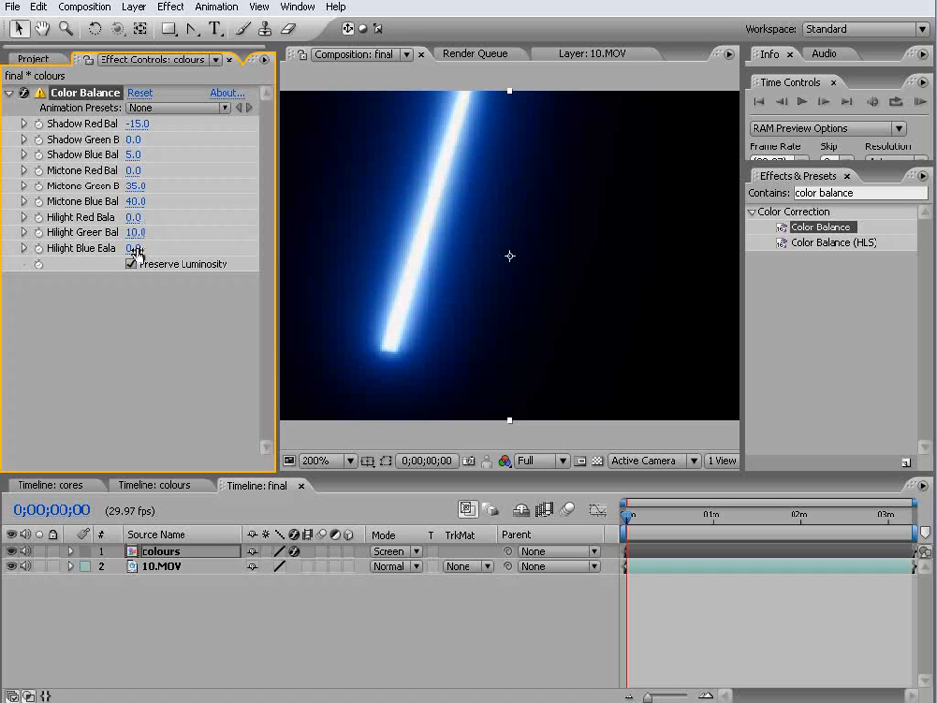
pyautogui.write('50')
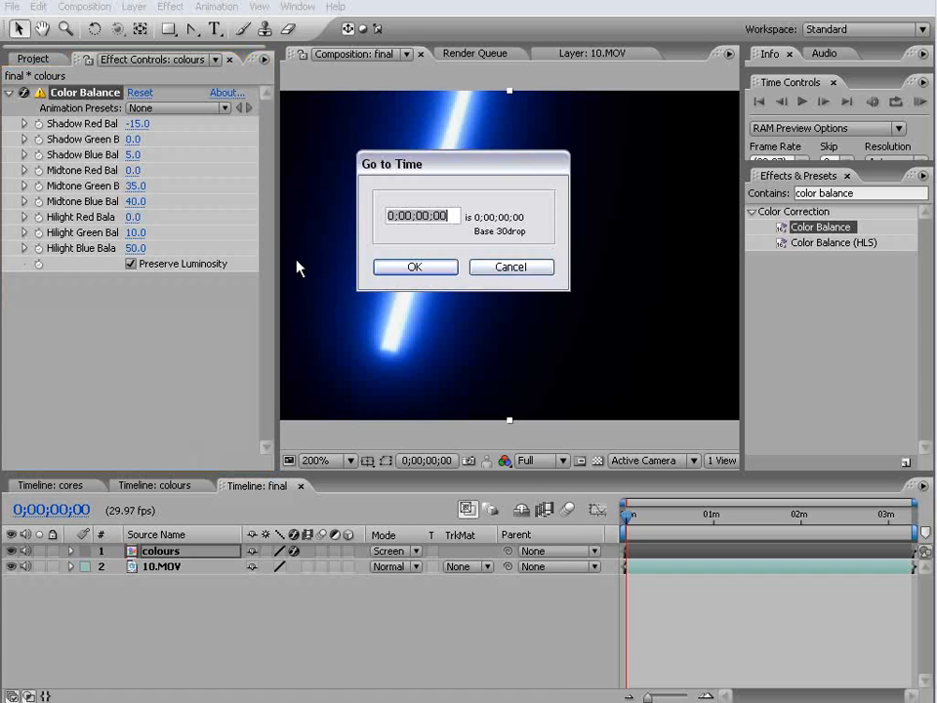
# Step: Go to time 0;02;00;00 in the final comp, then return to the colours timeline
pyautogui.write('0;02;00;00')
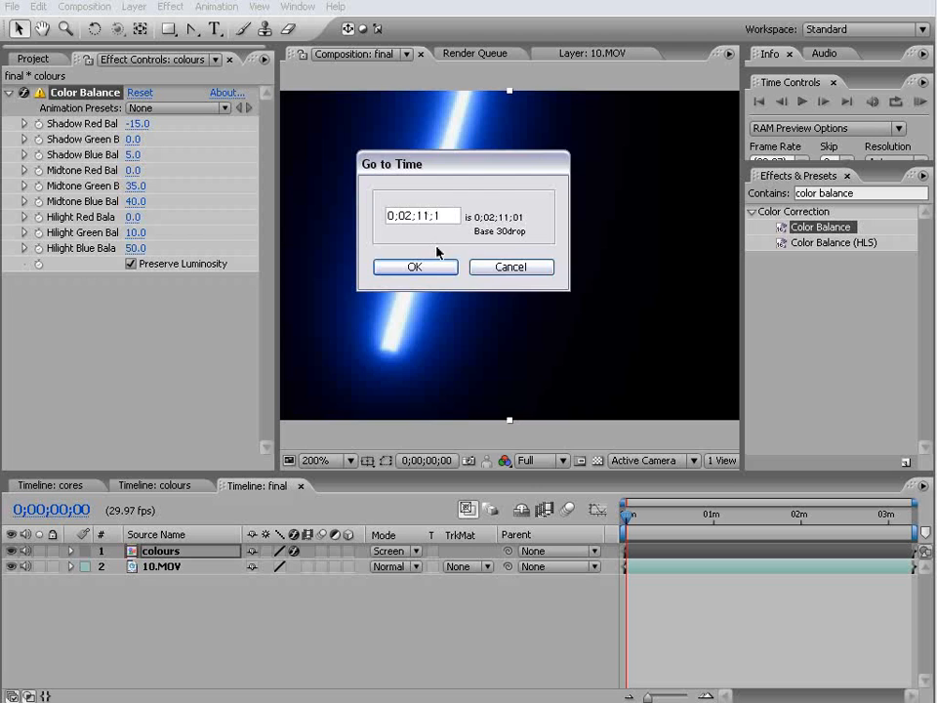
pyautogui.click(414, 266)
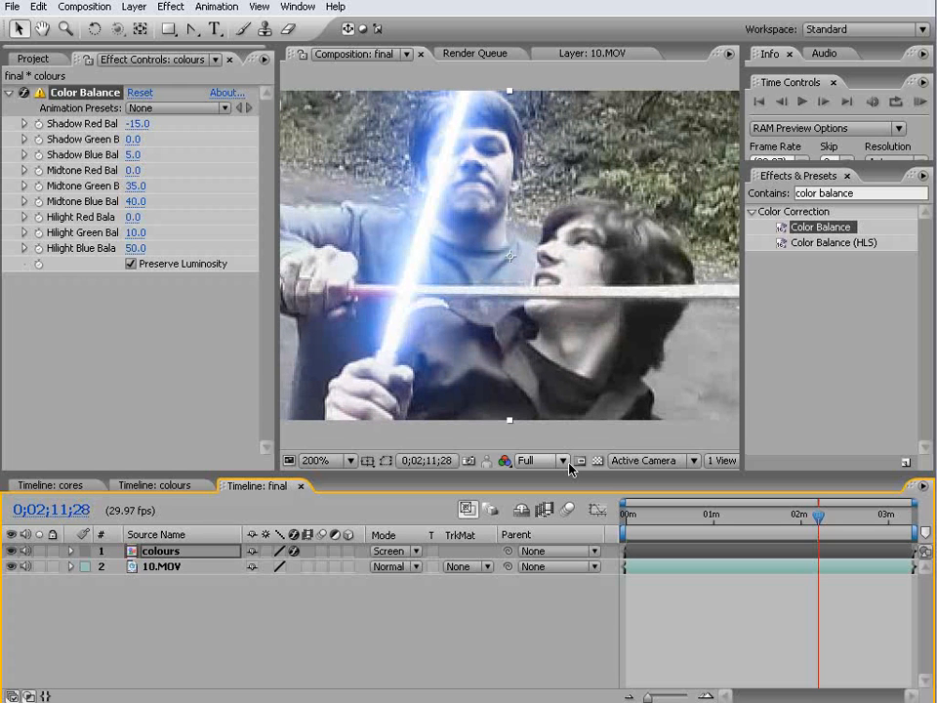
pyautogui.moveTo(570, 471)
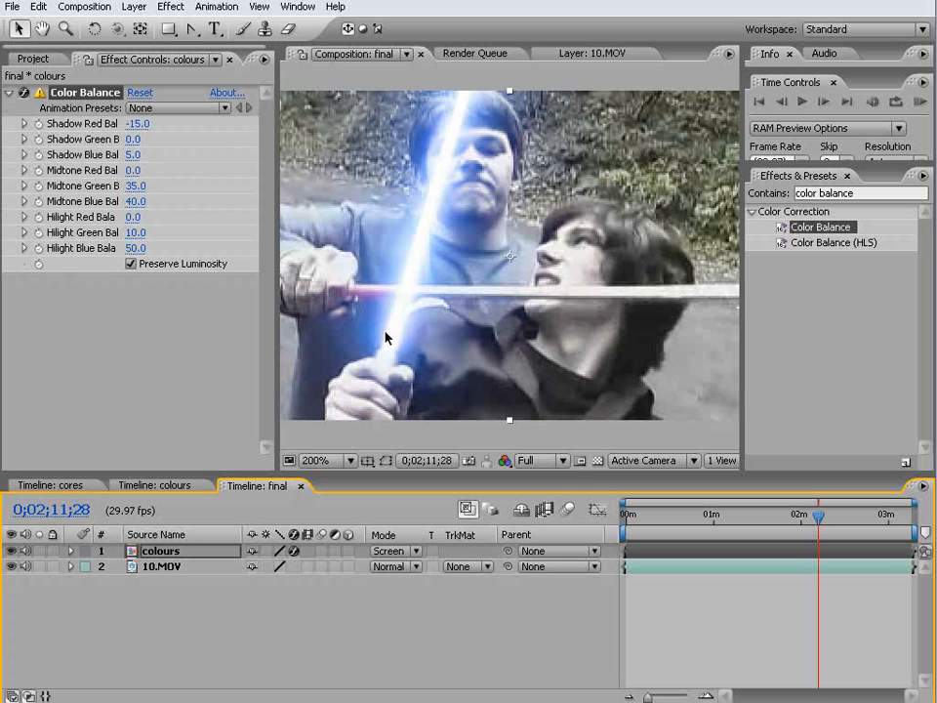
pyautogui.click(49, 484)
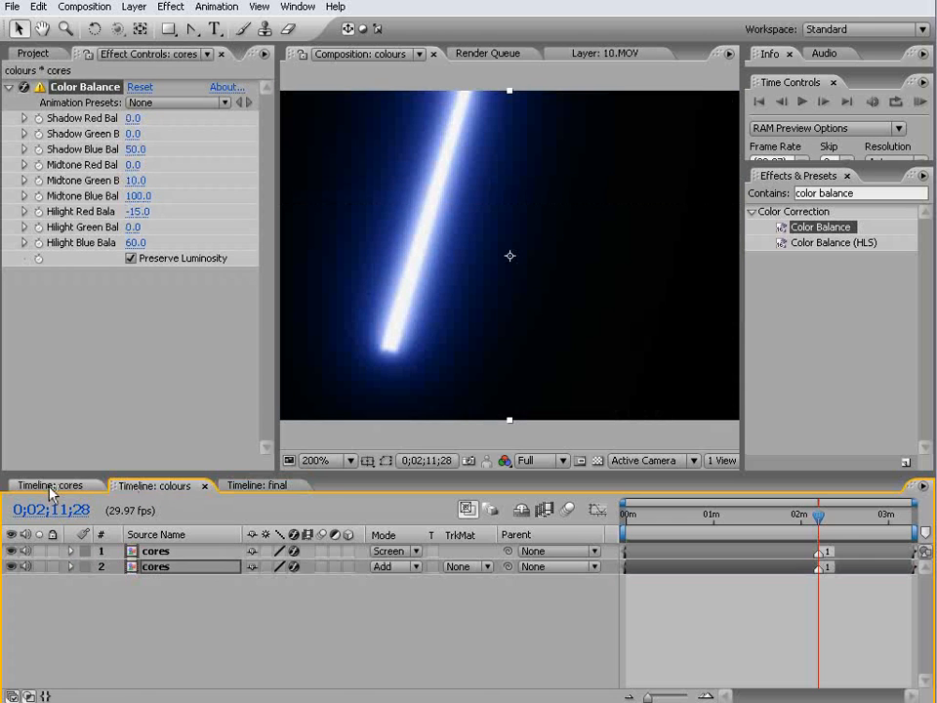
# Step: In the cores comp, trace a mask along the horizontal blade on 10.MOV
pyautogui.click(51, 484)
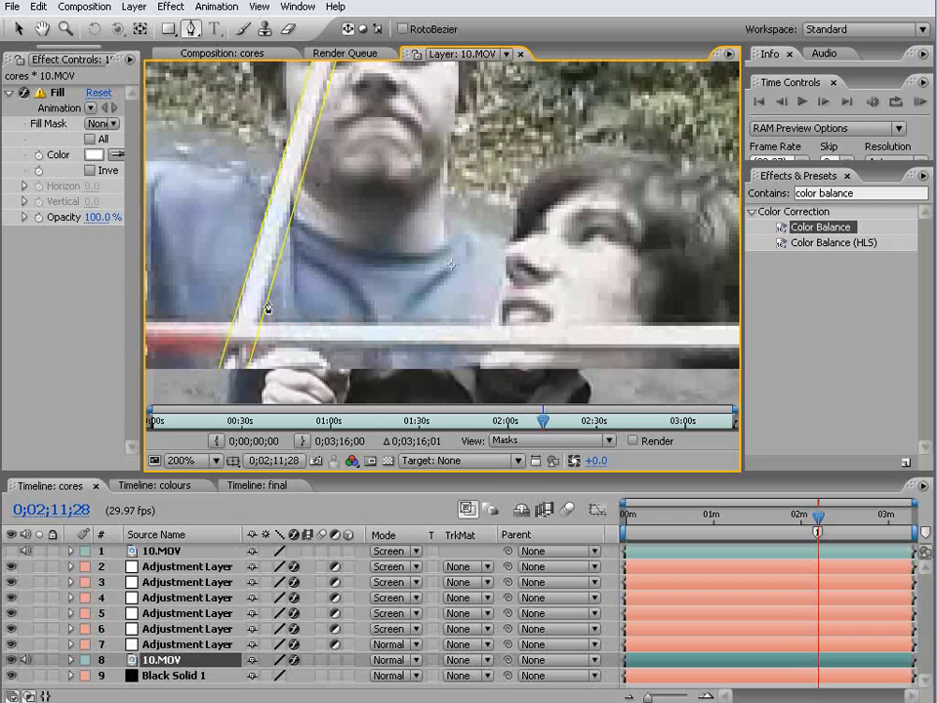
pyautogui.click(164, 461)
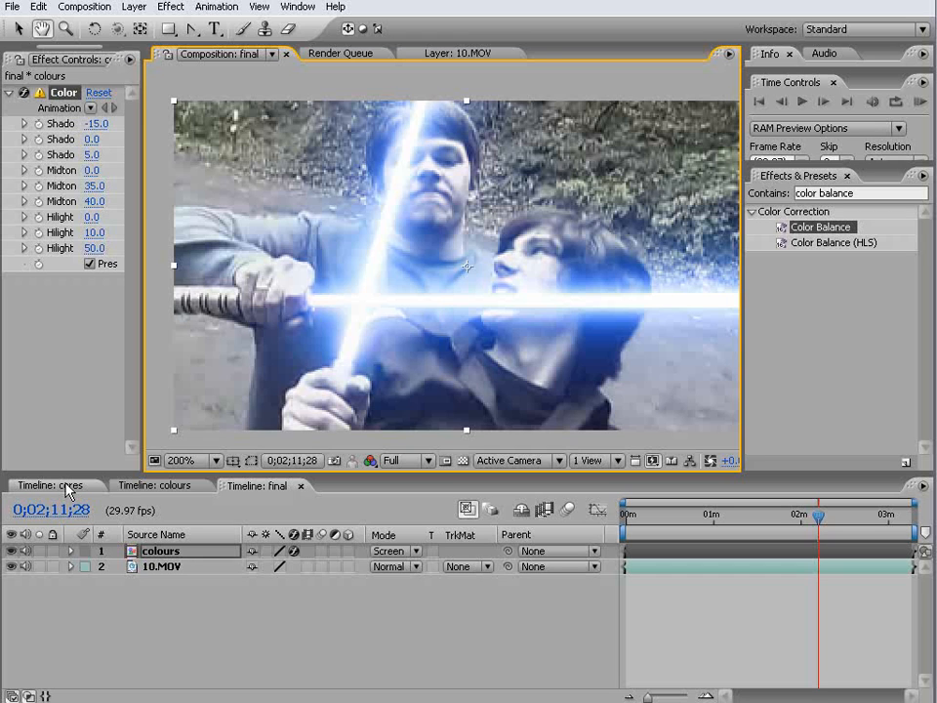
# Step: Draw a small third mask near the hands on 10.MOV and review it in the final comp
pyautogui.click(55, 485)
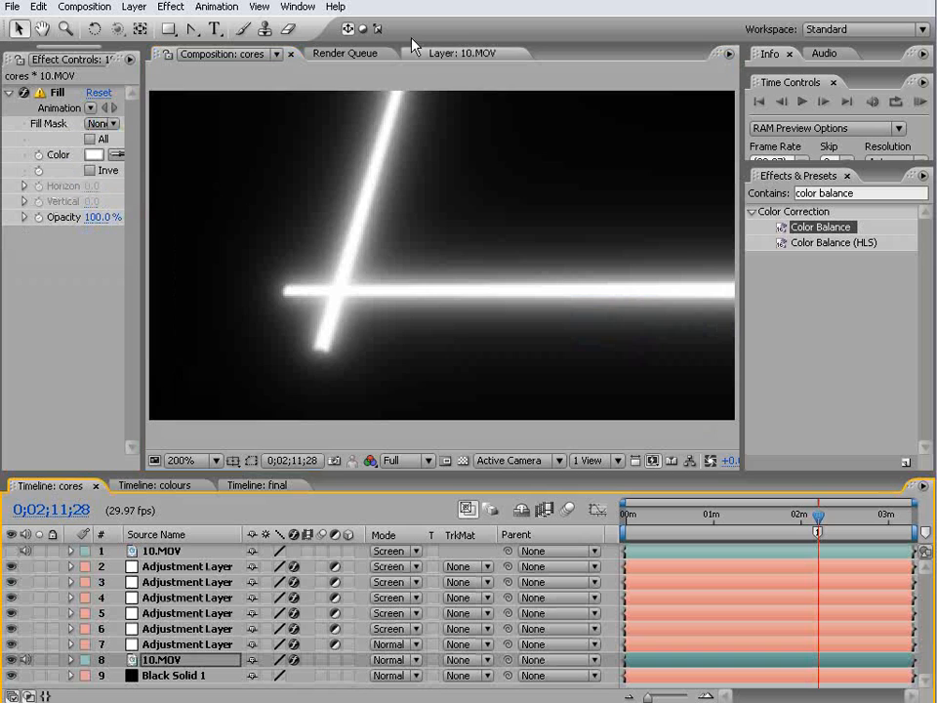
pyautogui.click(461, 53)
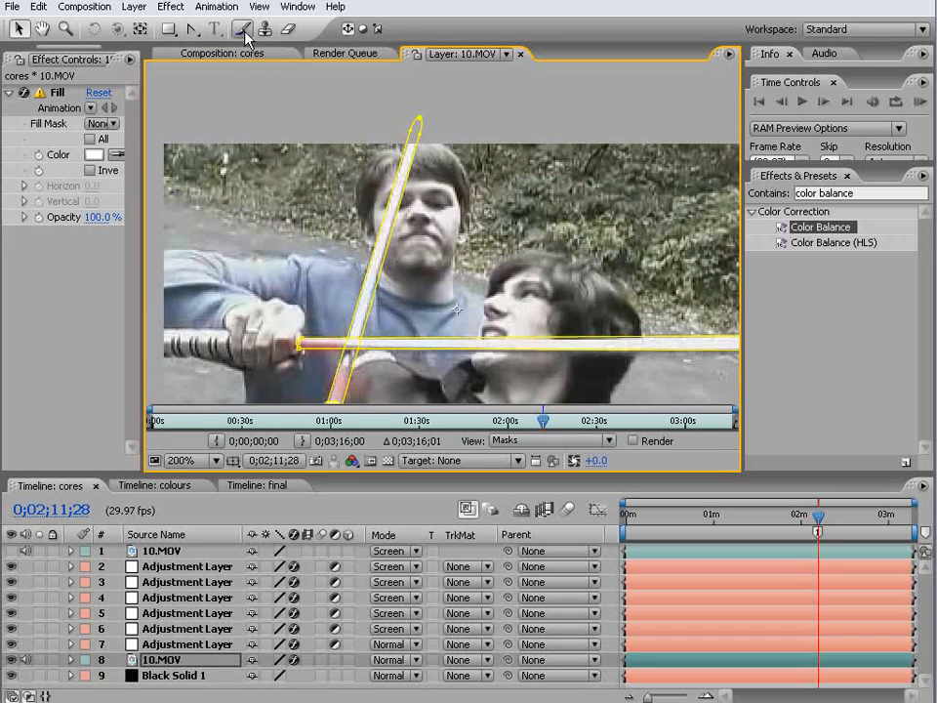
pyautogui.click(240, 29)
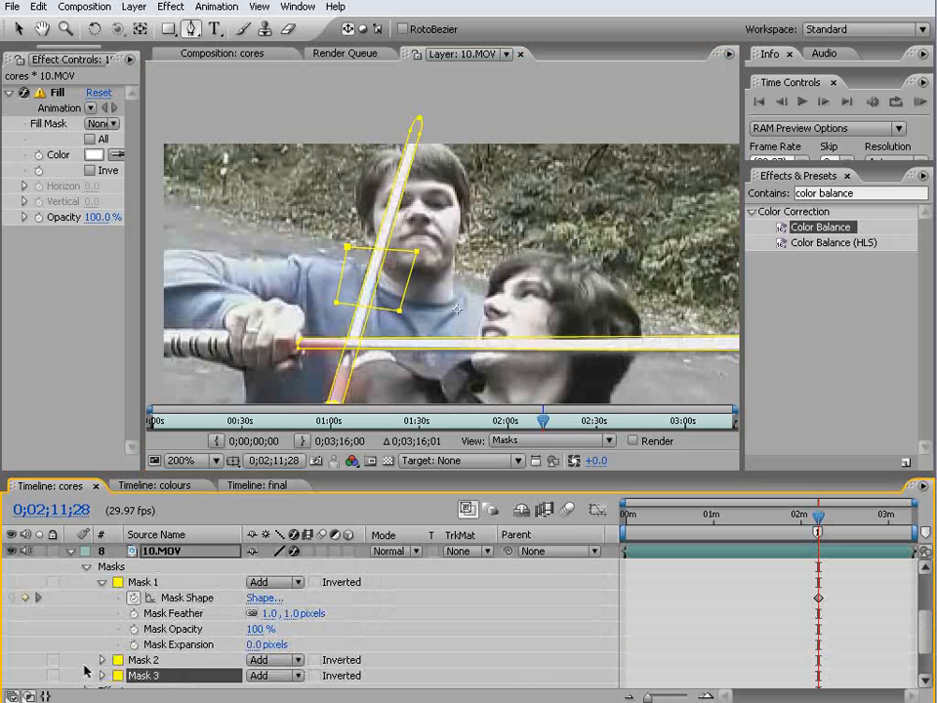
pyautogui.click(269, 676)
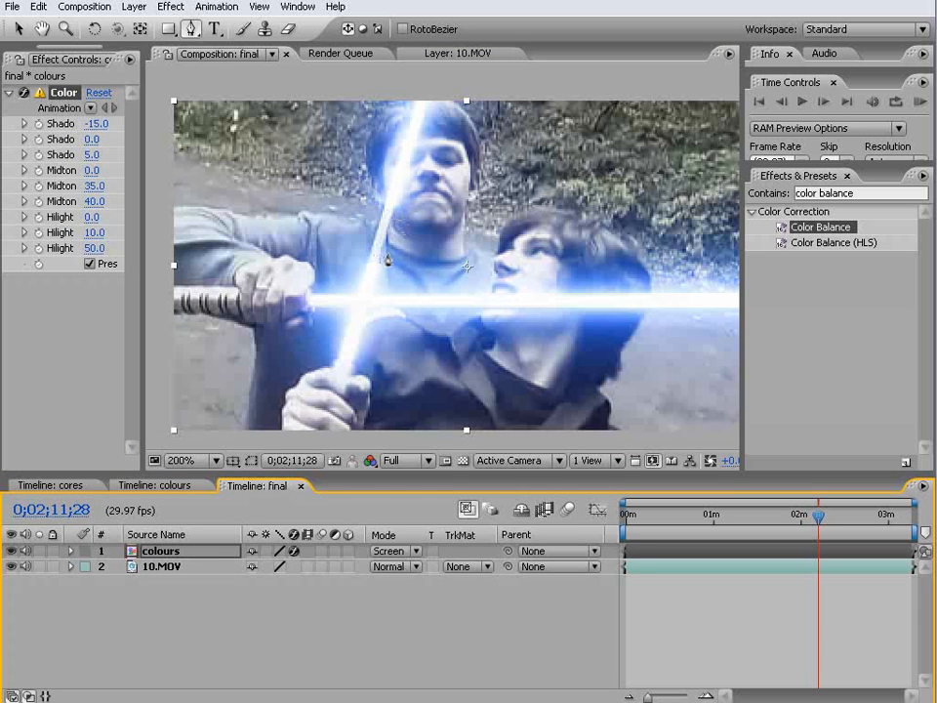
pyautogui.click(47, 484)
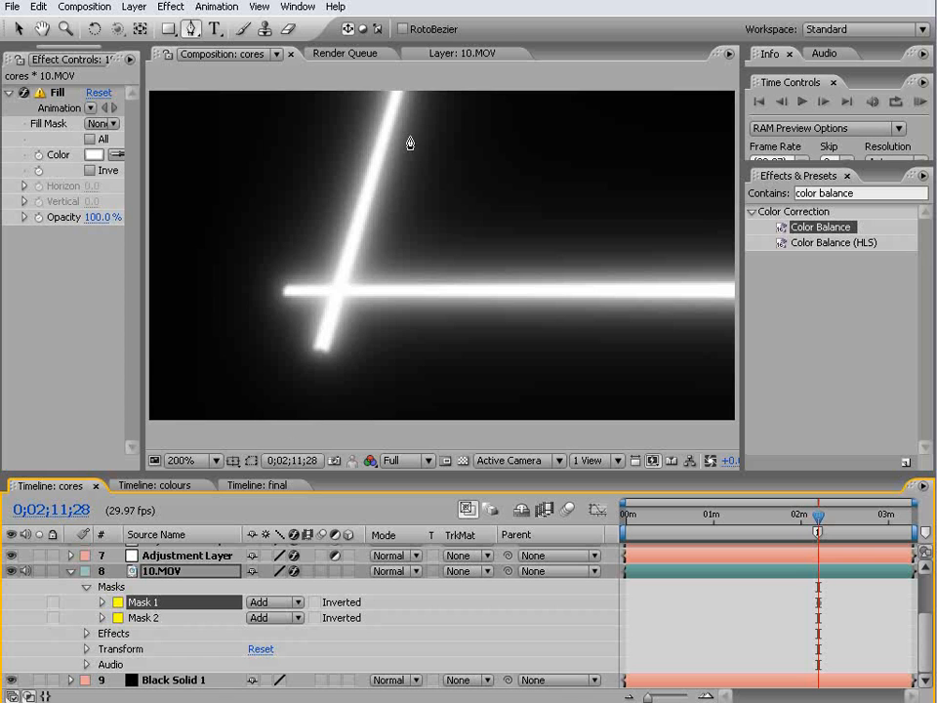
# Step: Inspect Mask 2 on the 10.MOV layer, then view the final composition
pyautogui.click(459, 54)
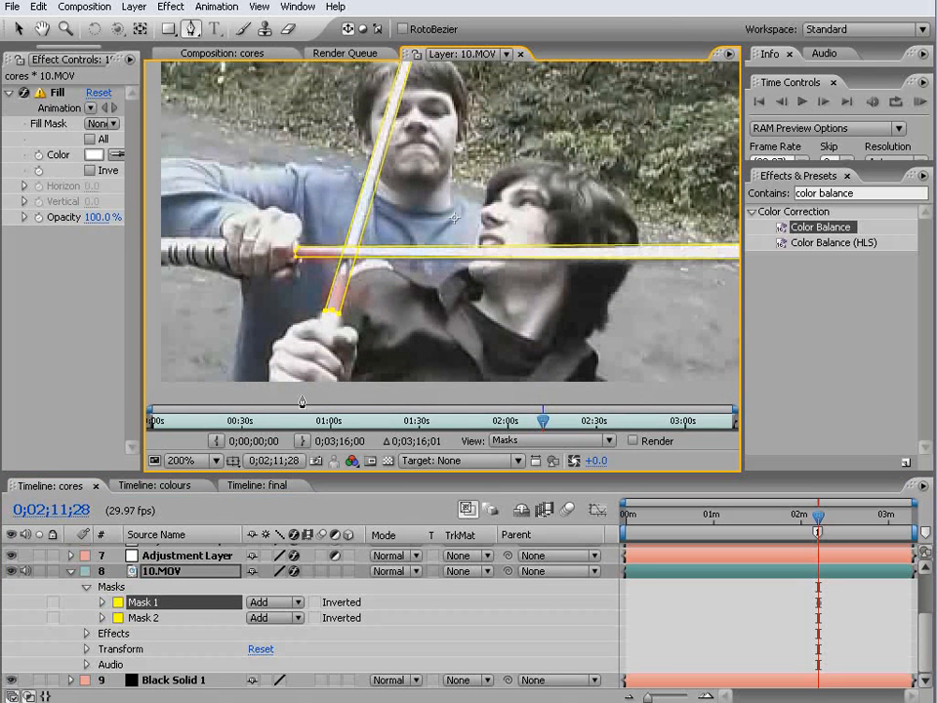
pyautogui.moveTo(127, 555)
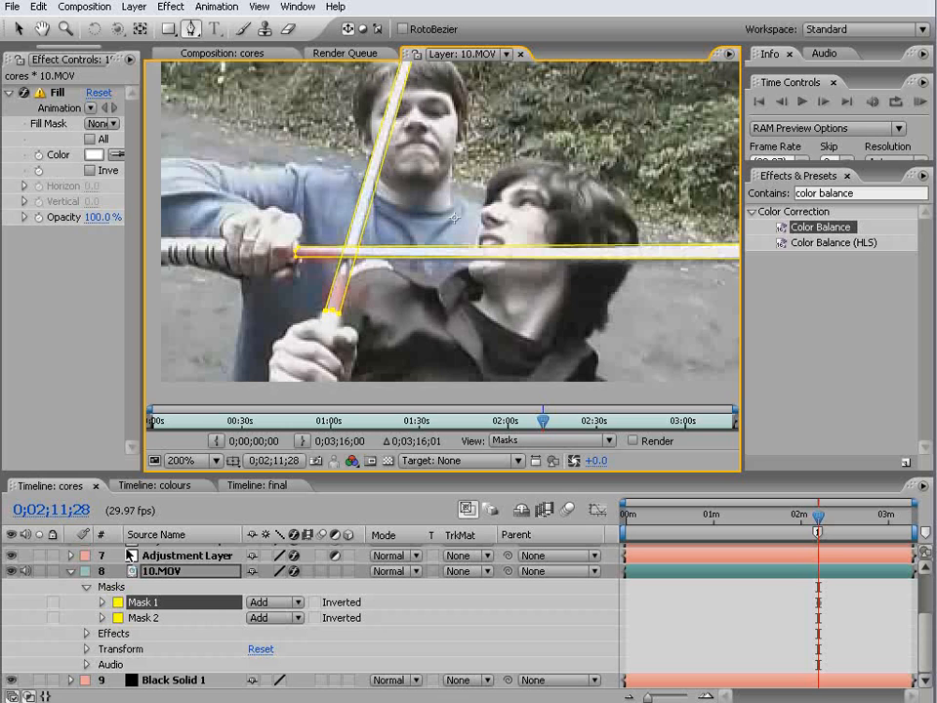
pyautogui.click(101, 617)
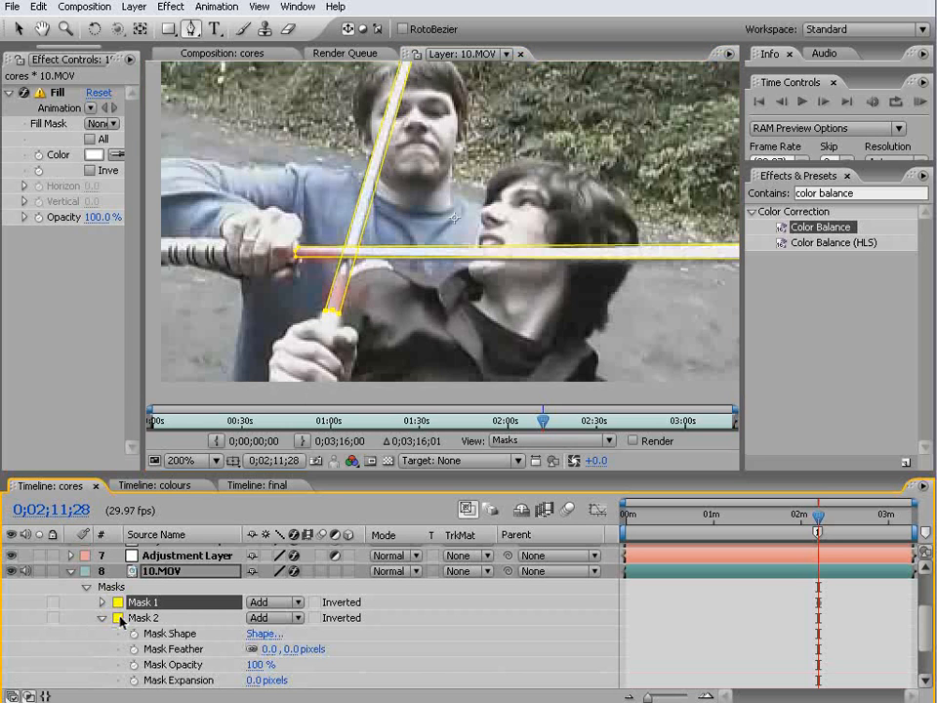
pyautogui.click(262, 664)
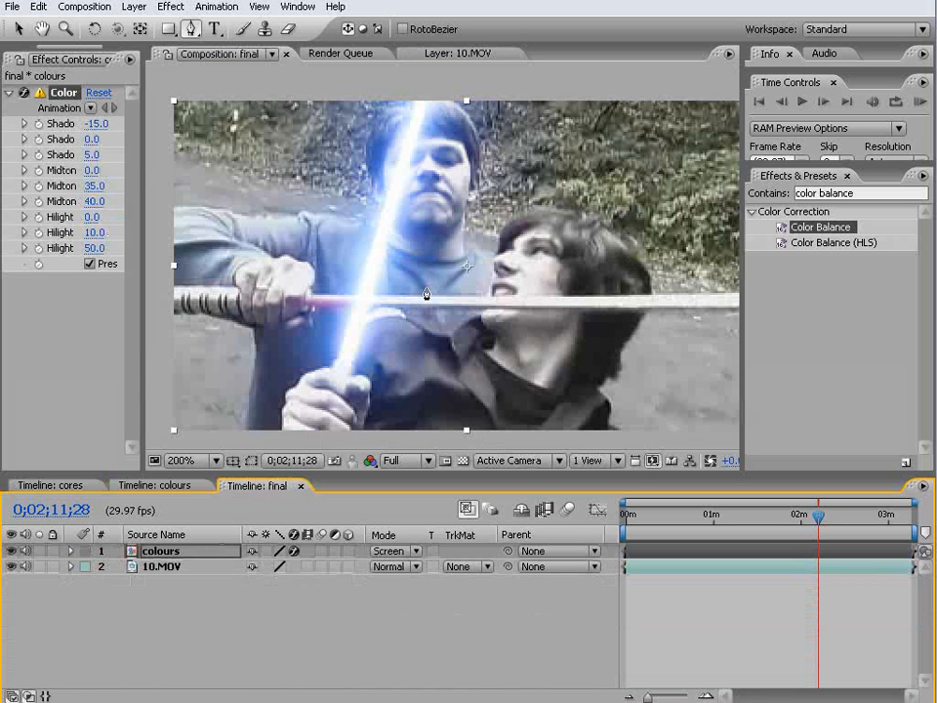
# Step: Duplicate cores as cores 2 holding only the horizontal saber and nest it in a new comp
pyautogui.click(31, 58)
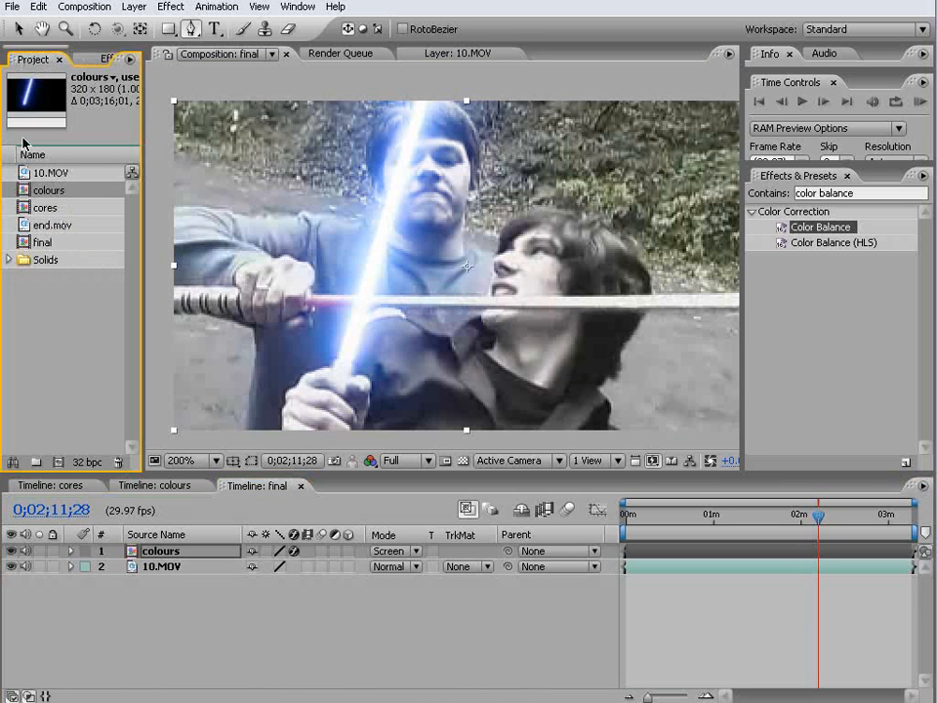
pyautogui.click(45, 207)
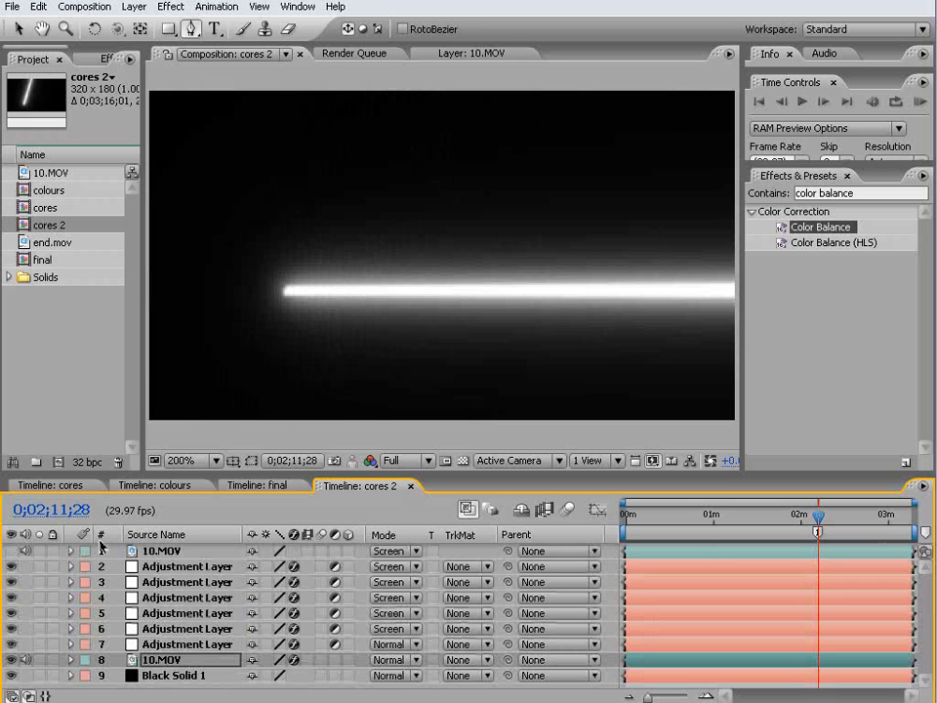
pyautogui.click(47, 225)
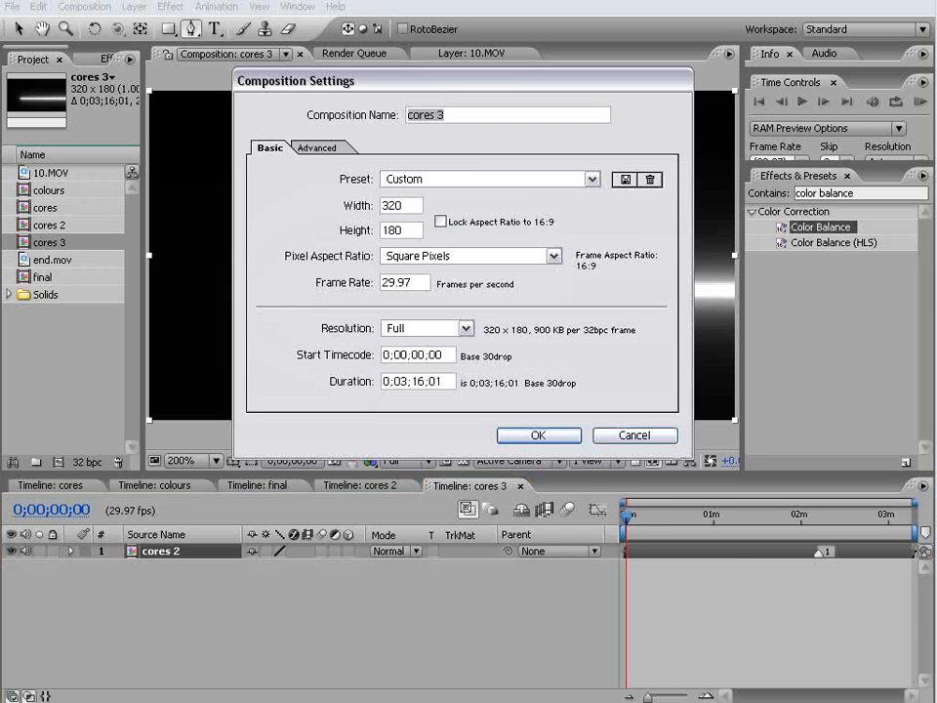
# Step: In colours 2, blend the two cores 2 layers Screen over Add and add Color Balance
pyautogui.click(539, 434)
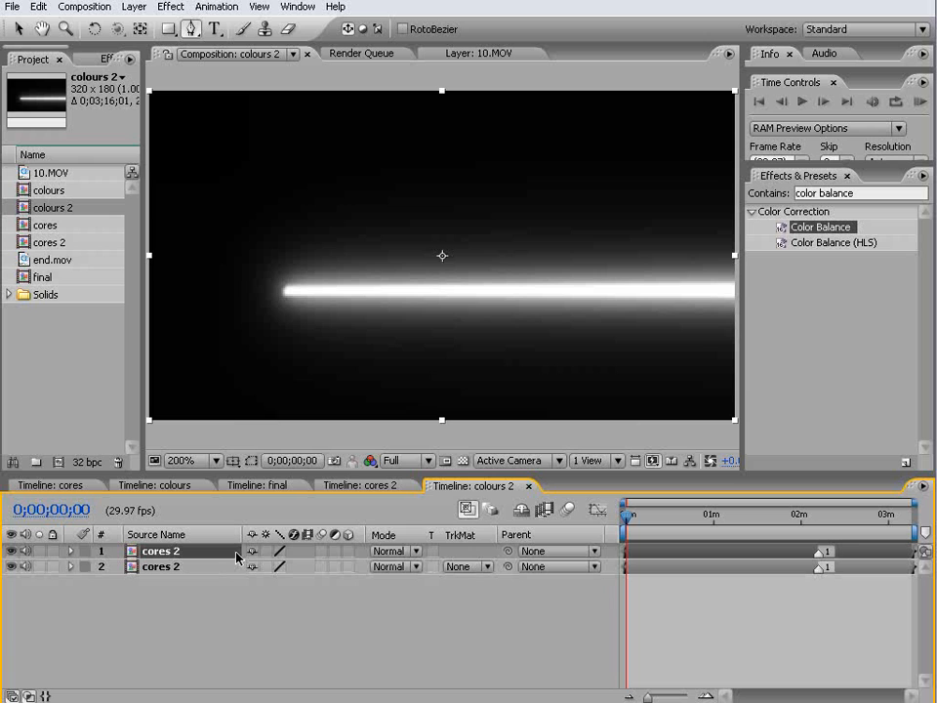
pyautogui.click(395, 551)
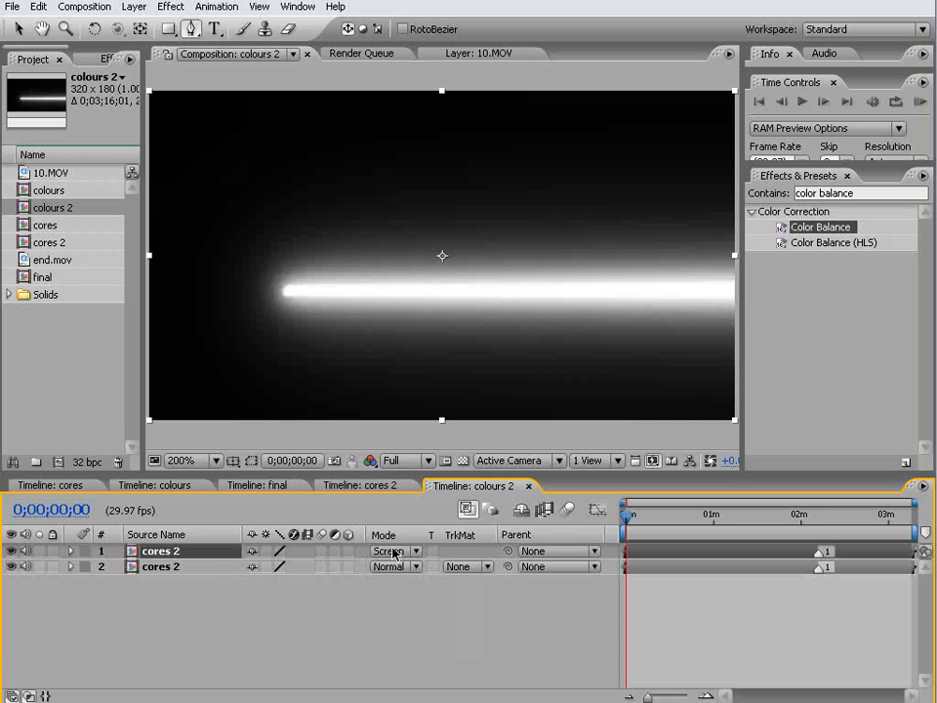
pyautogui.click(390, 566)
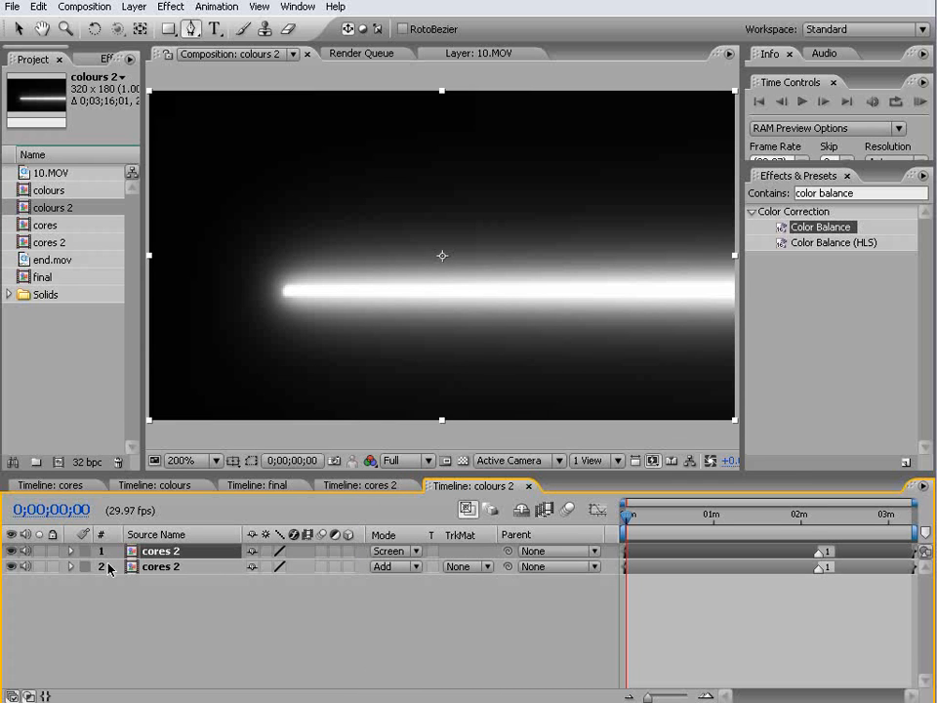
pyautogui.click(71, 551)
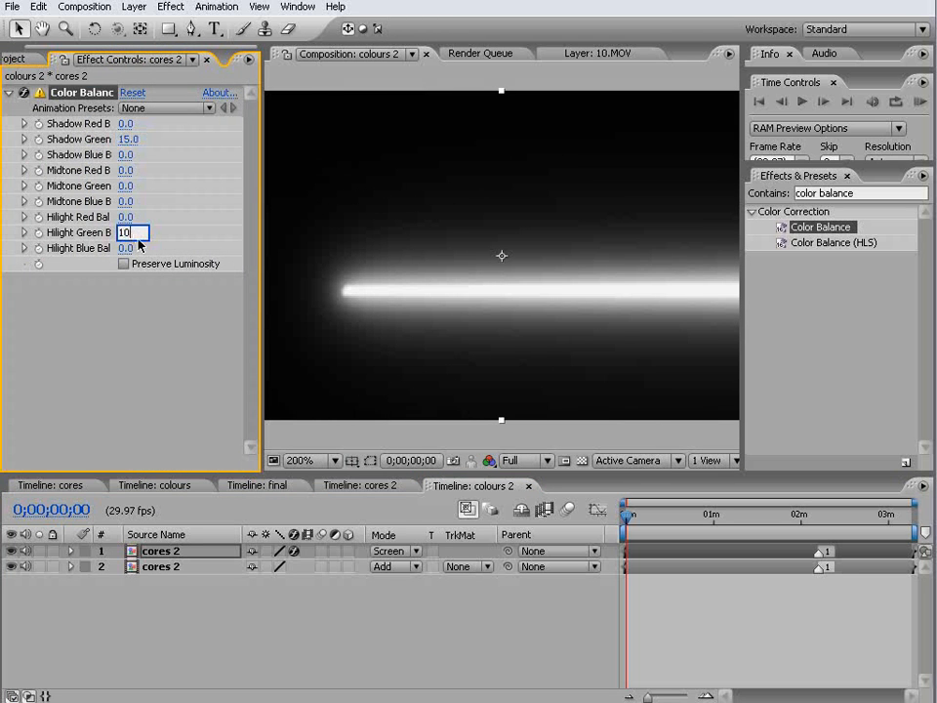
# Step: Tint the blade green with Shadow Green 40, Midtone Green 50 and Preserve Luminosity on
pyautogui.write('100')
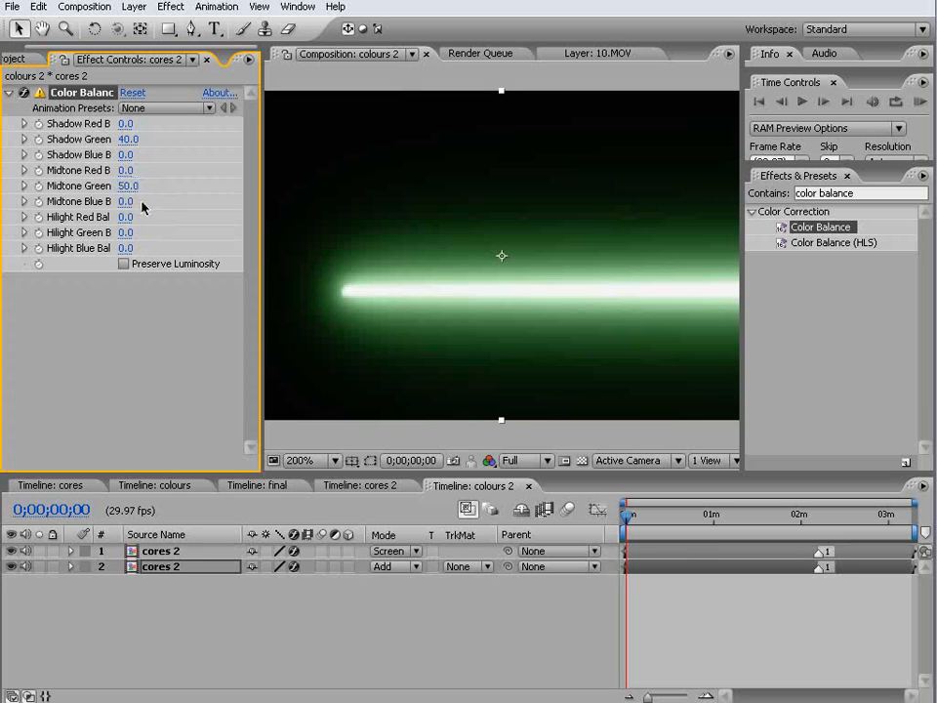
pyautogui.click(123, 264)
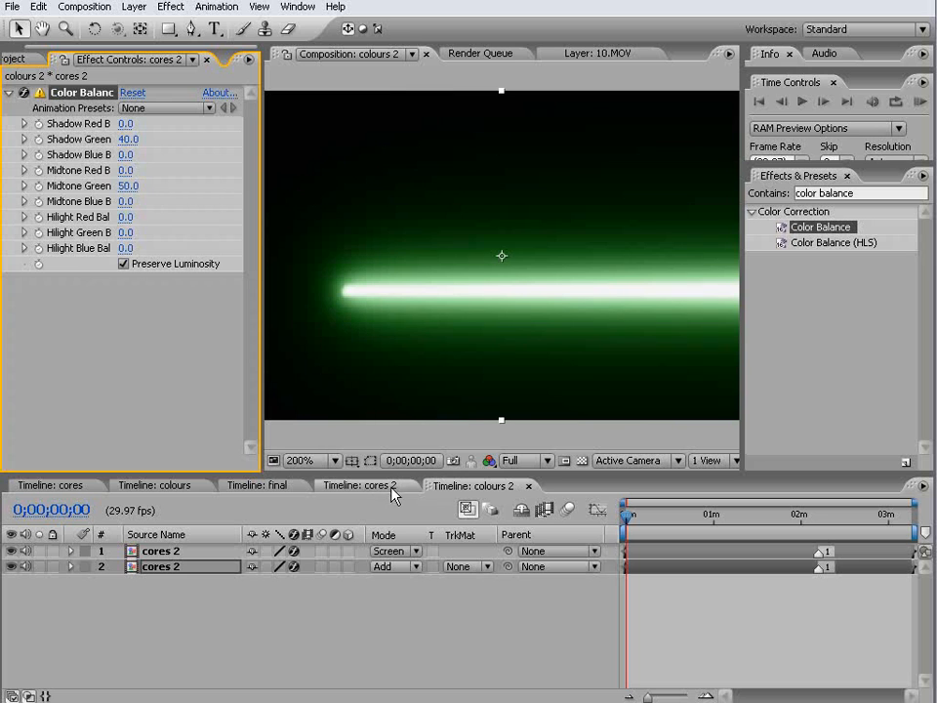
pyautogui.click(258, 484)
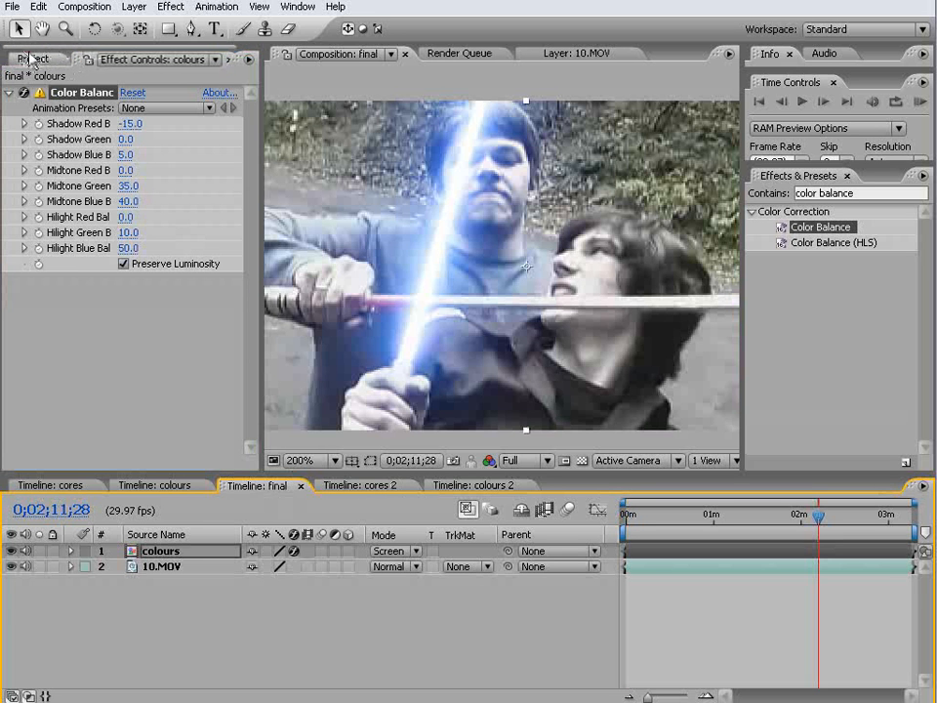
# Step: Place colours 2 in the final comp Screen-blended beside the blue saber
pyautogui.click(31, 59)
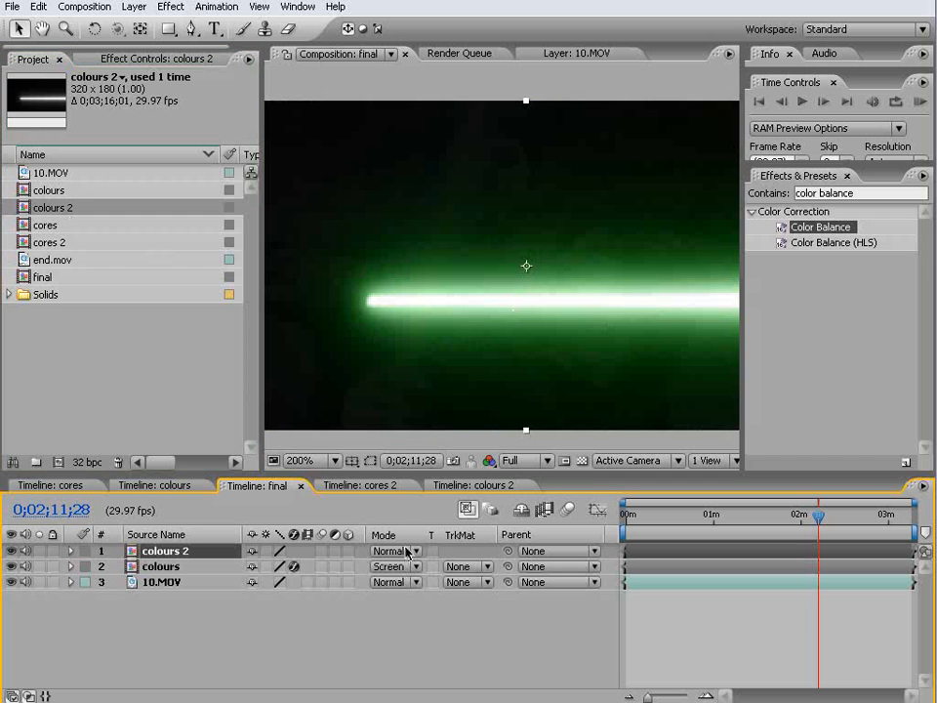
pyautogui.click(395, 551)
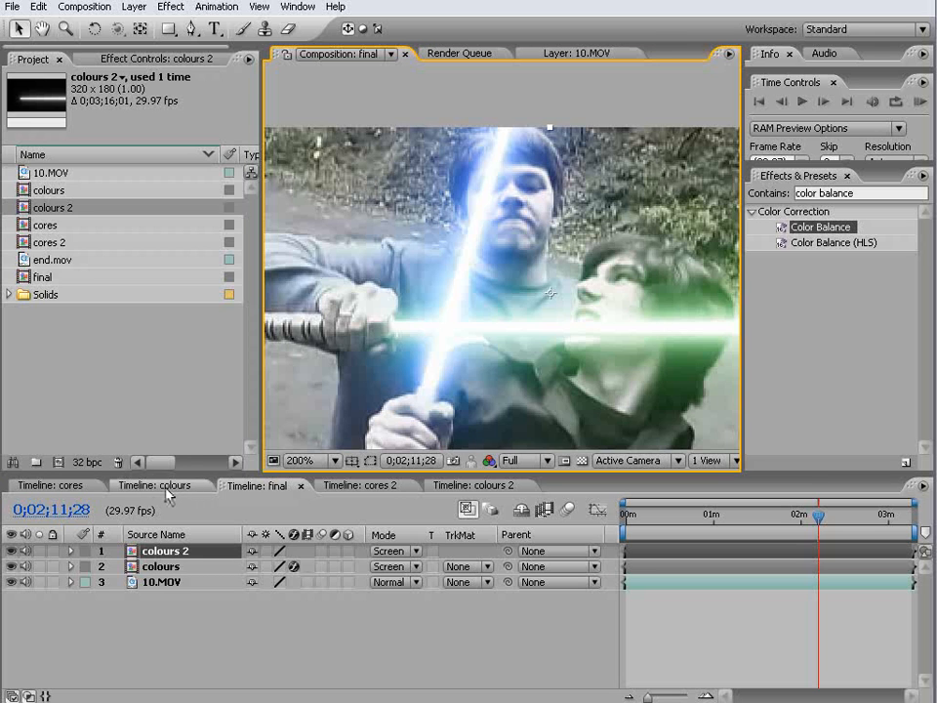
pyautogui.click(154, 485)
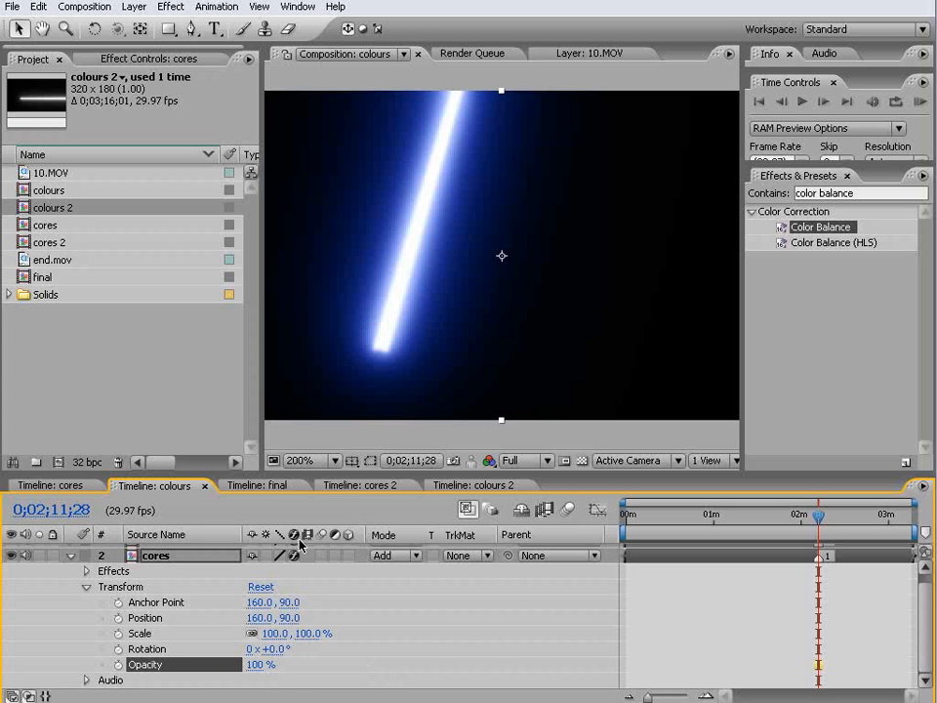
# Step: Compare cores 2 against the final comp showing both glowing sabers
pyautogui.click(363, 485)
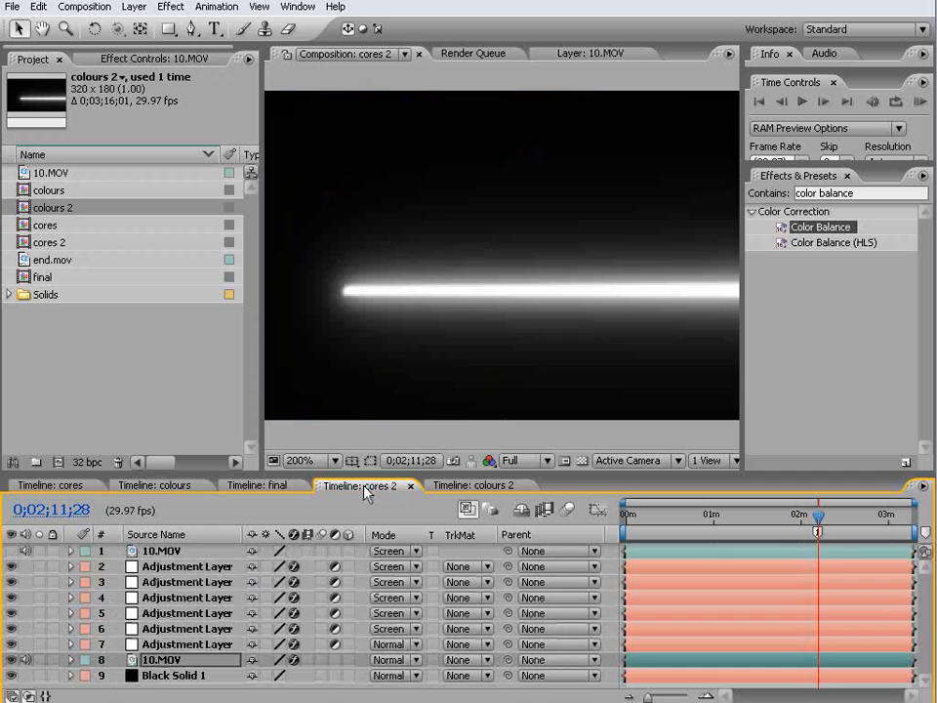
pyautogui.click(258, 485)
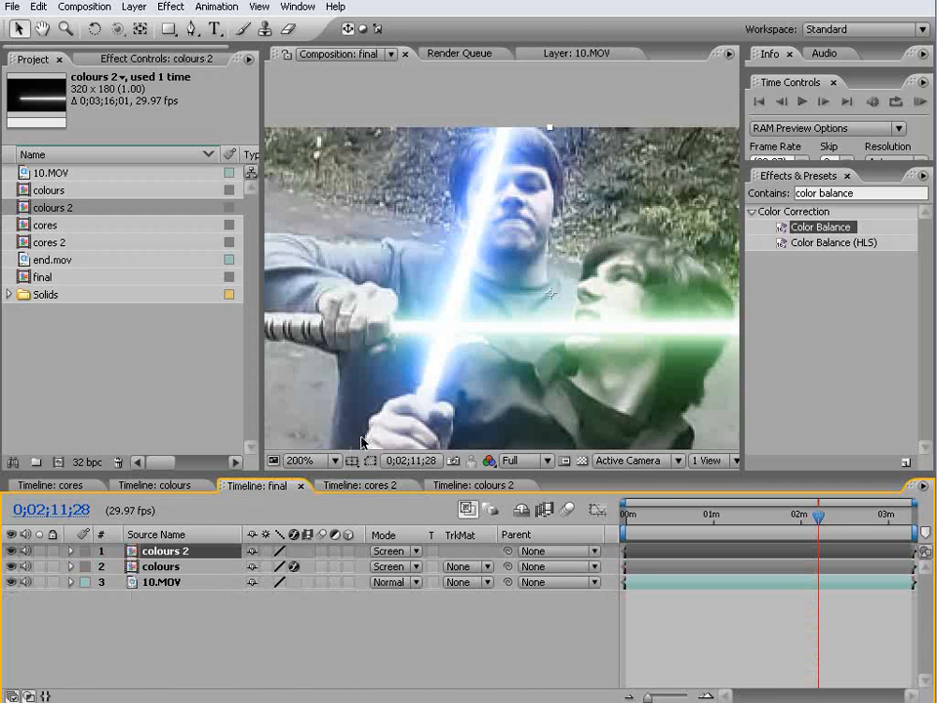
pyautogui.moveTo(493, 242)
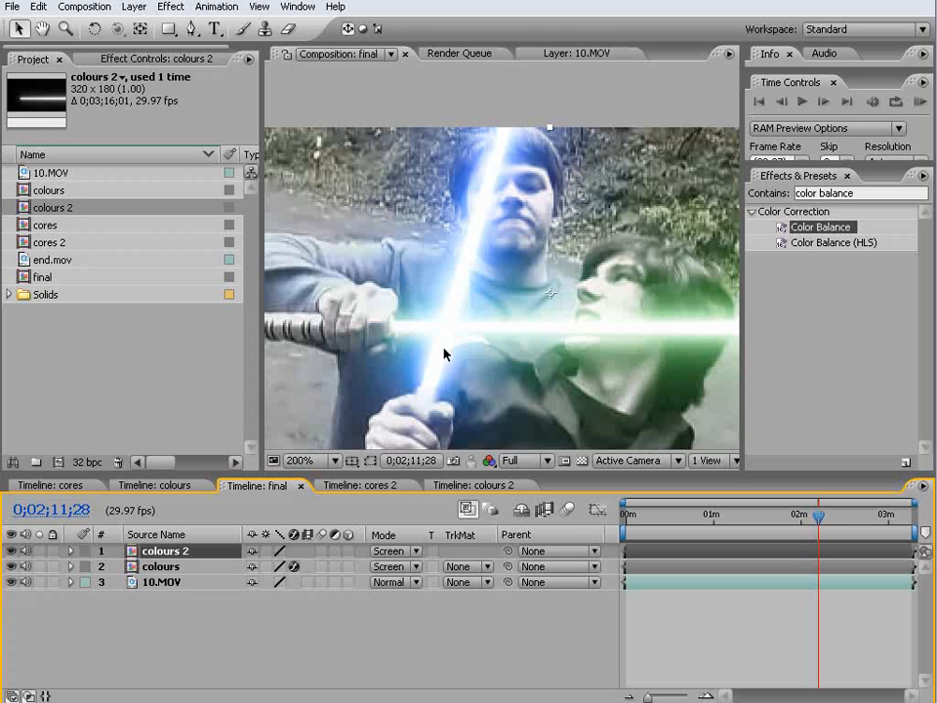
pyautogui.moveTo(518, 243)
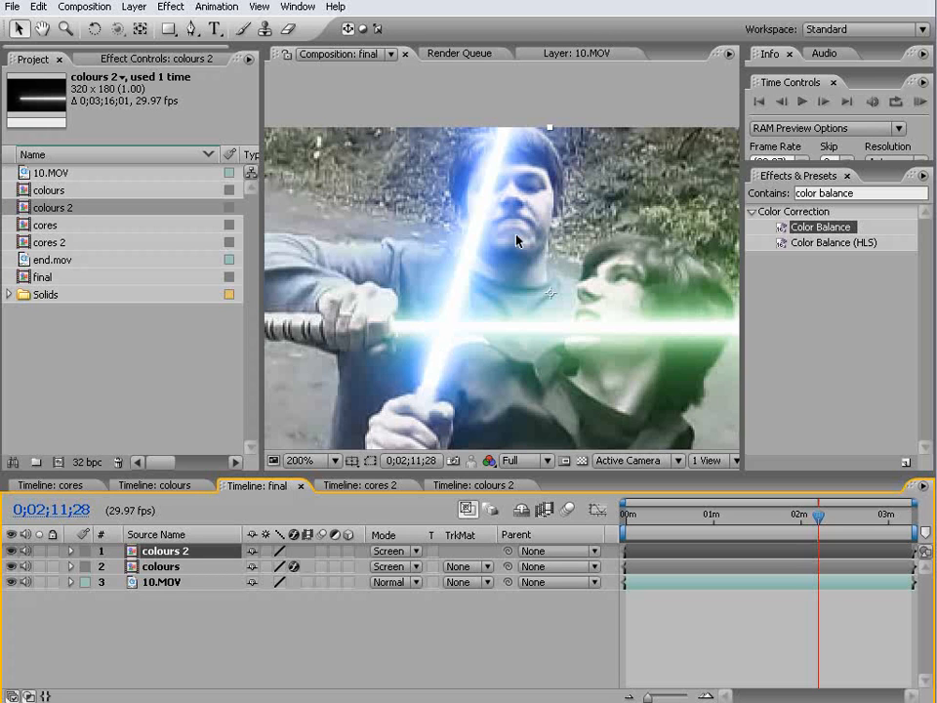
pyautogui.moveTo(478, 262)
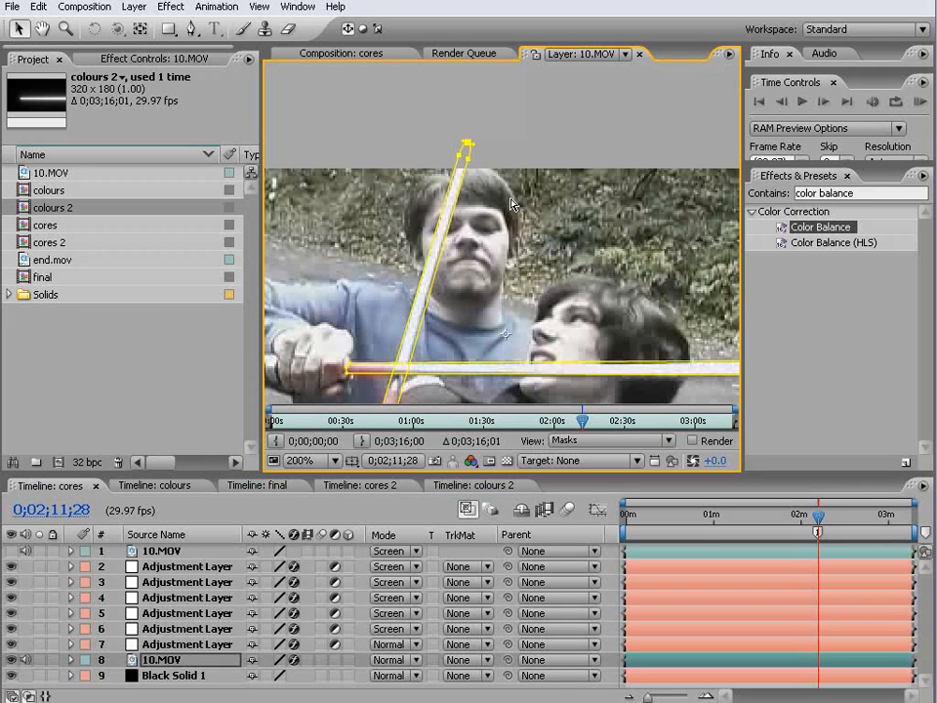
pyautogui.moveTo(480, 160)
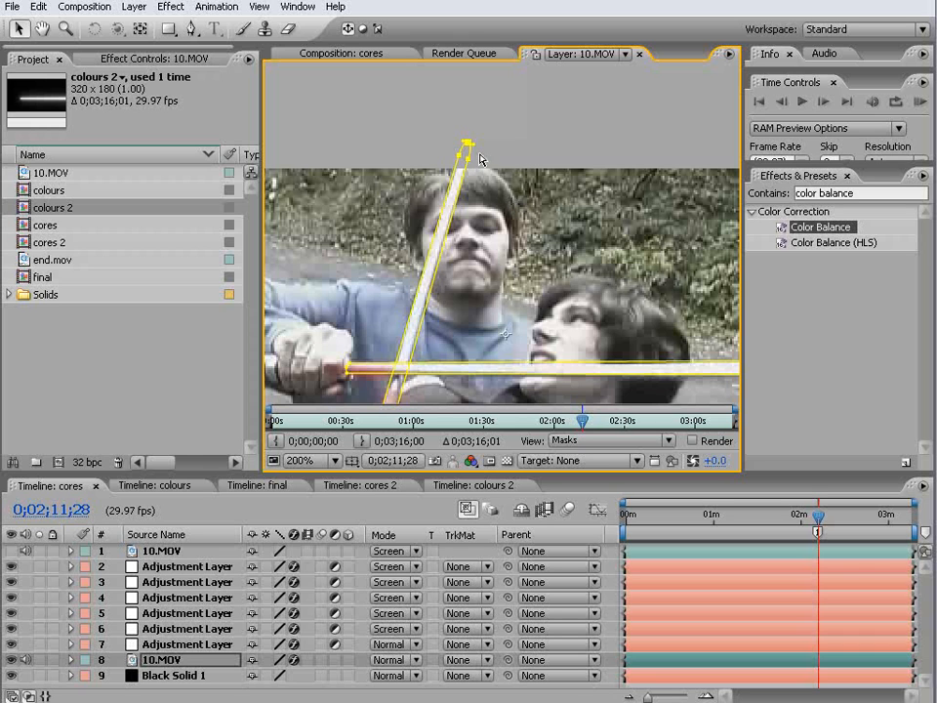
pyautogui.moveTo(517, 219)
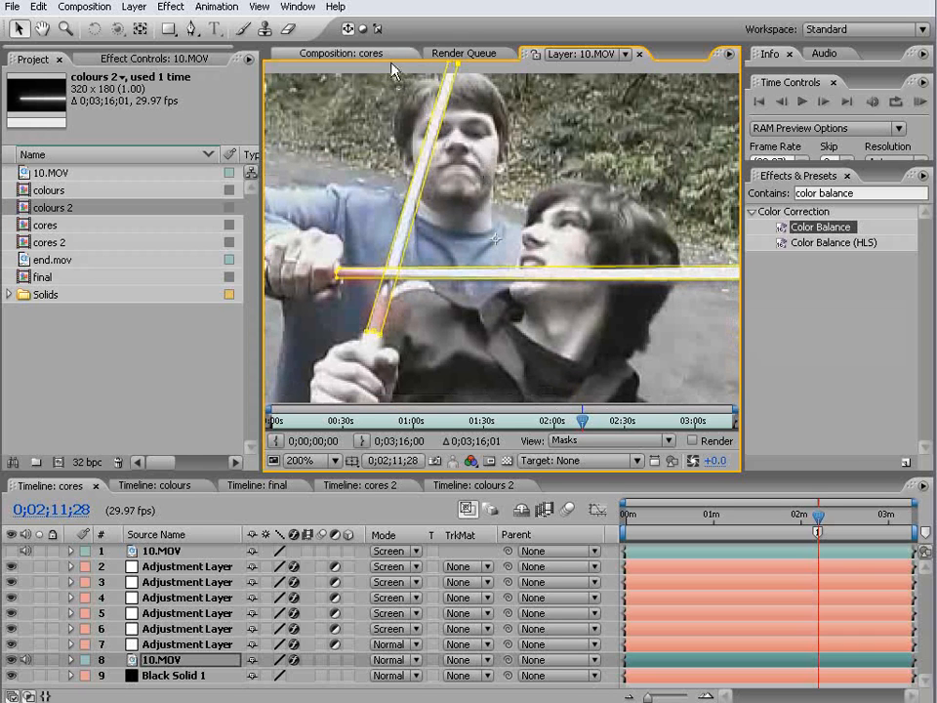
pyautogui.moveTo(388, 60)
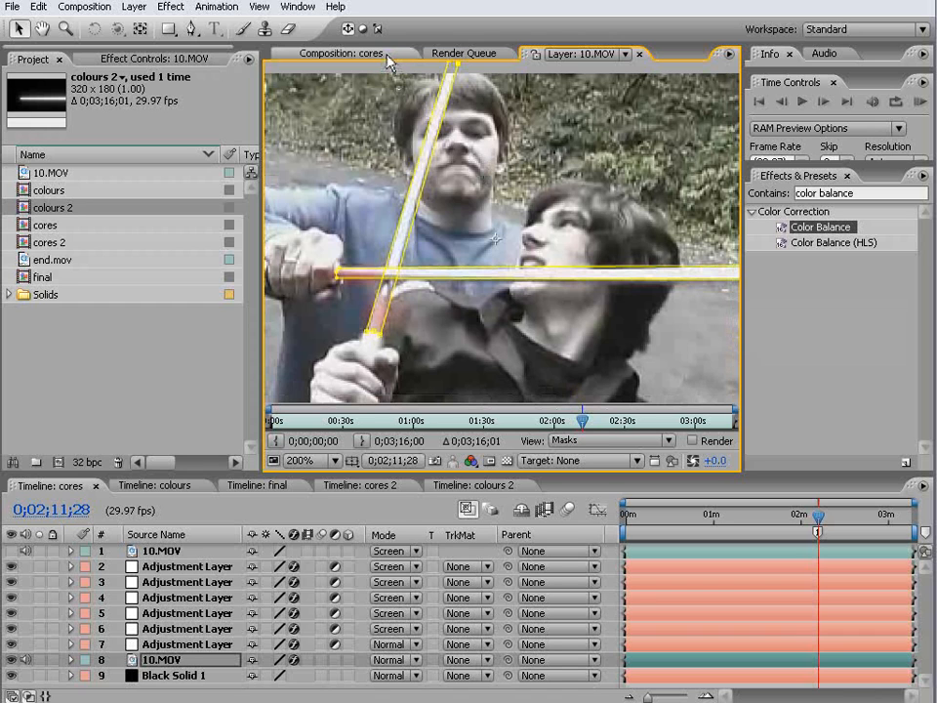